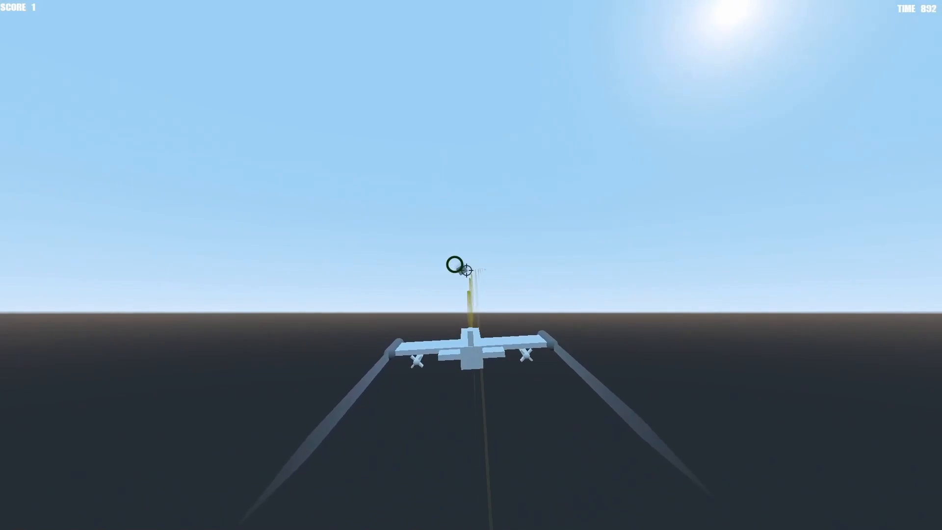
# Step: Fire homing missiles at the targets in the running flying game
pyautogui.click(470, 271)
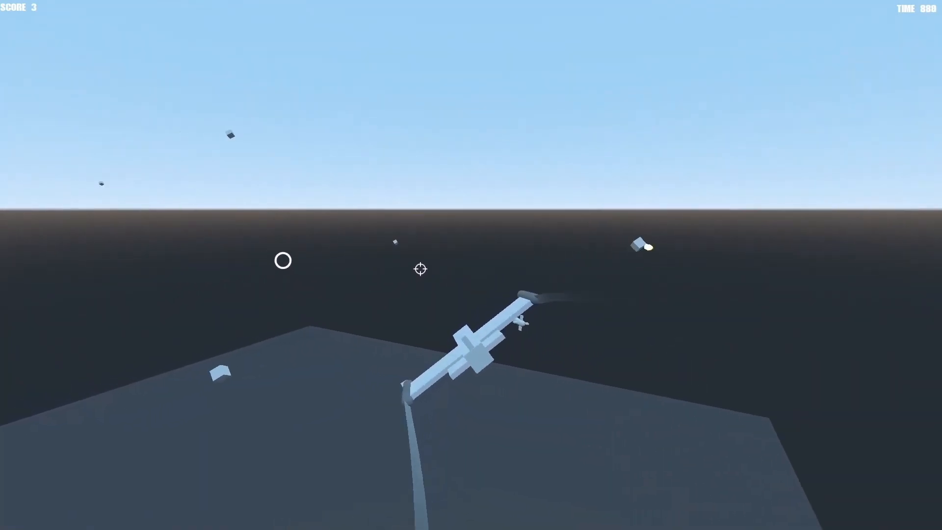
pyautogui.click(830, 21)
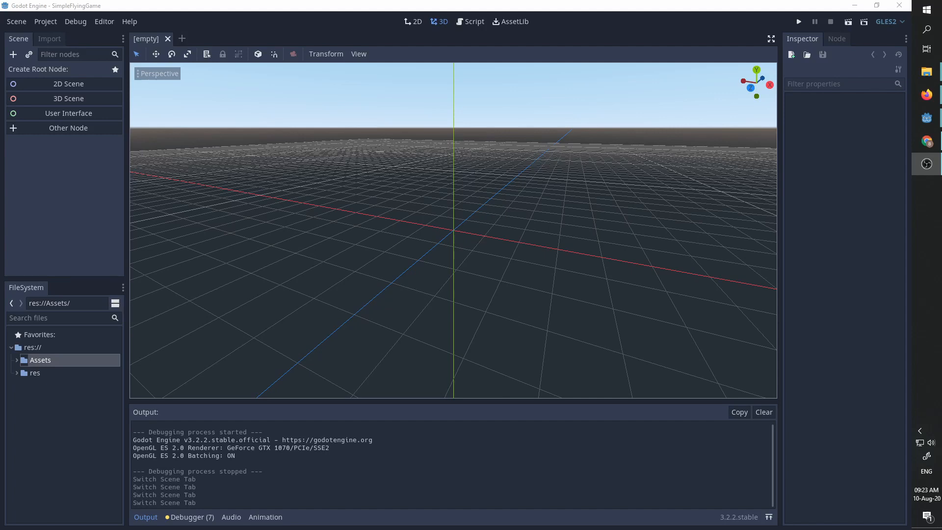
pyautogui.moveTo(432, 254)
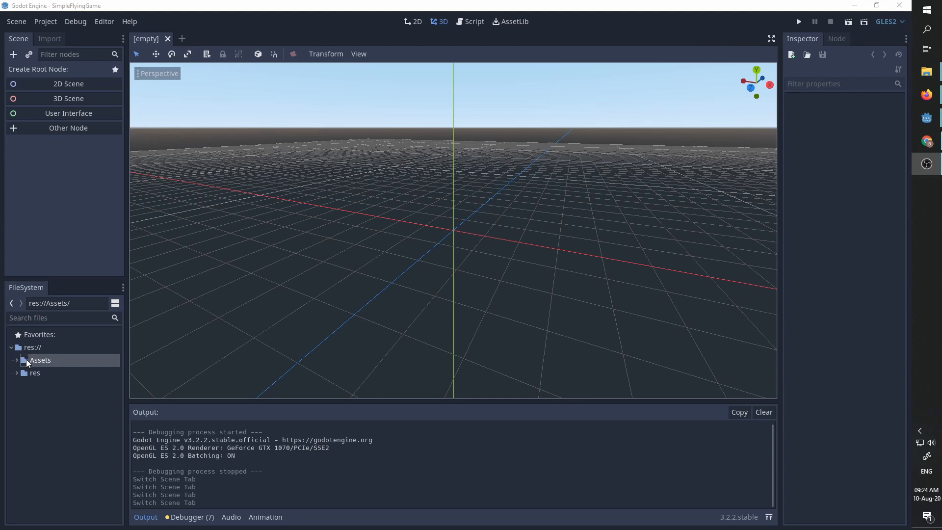
# Step: Browse the Assets folder, peeking into the HDRI and Sound subfolders
pyautogui.click(18, 360)
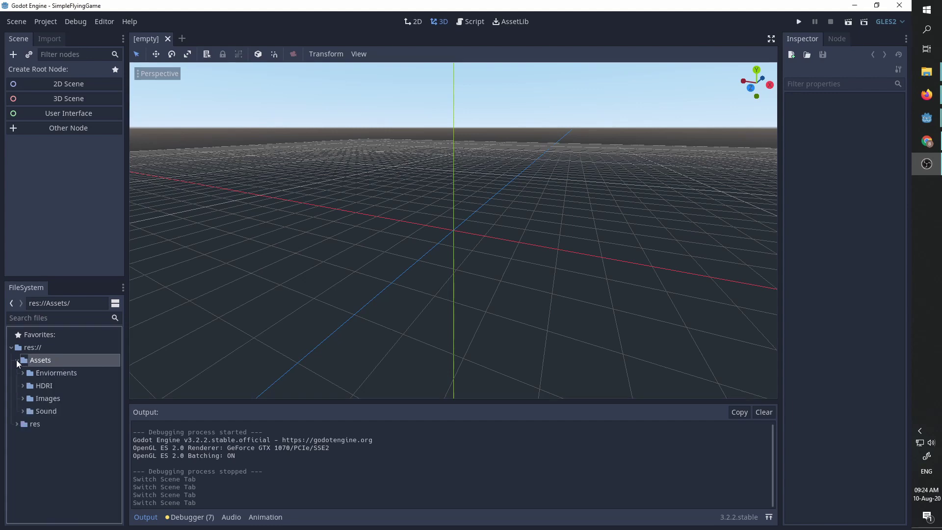
pyautogui.click(23, 385)
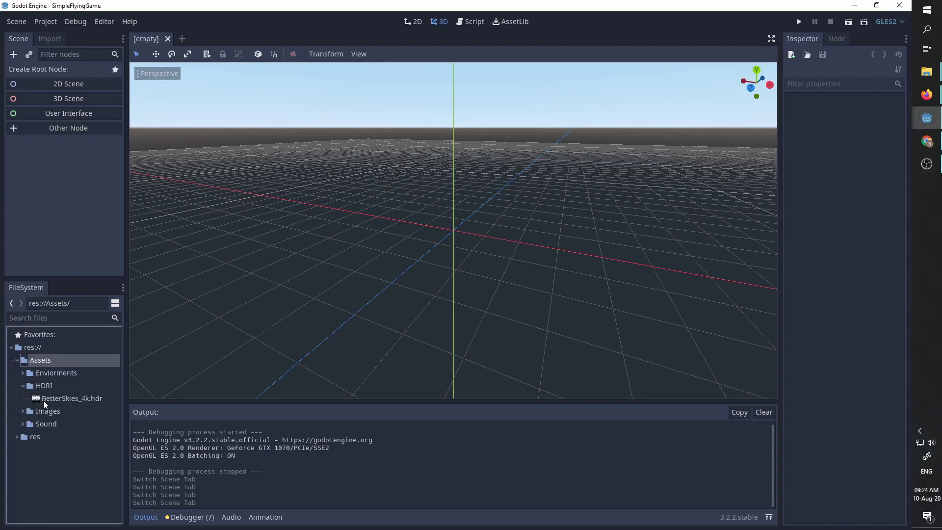
pyautogui.click(23, 385)
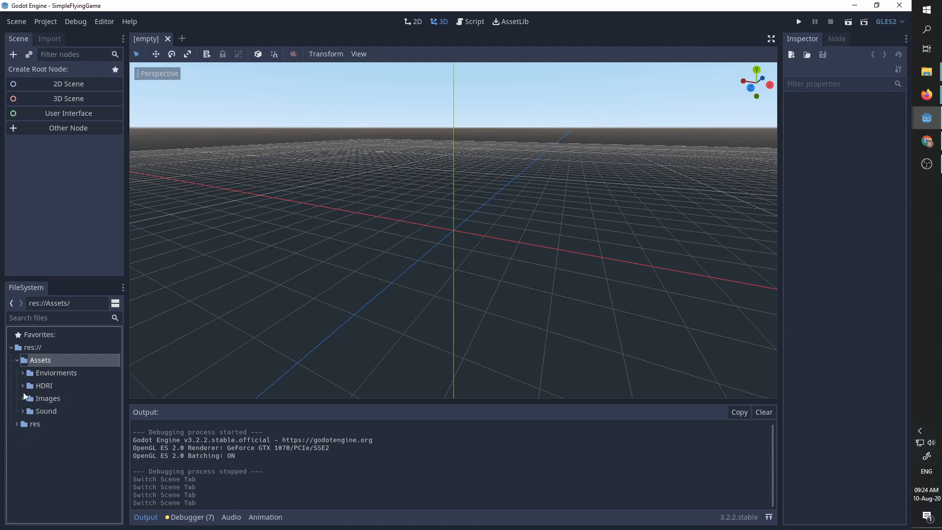
pyautogui.click(46, 411)
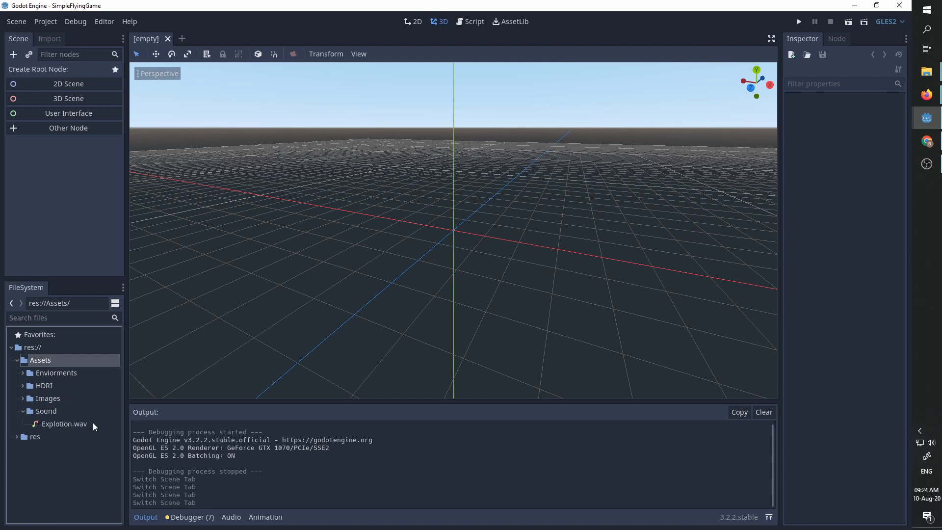
pyautogui.click(46, 410)
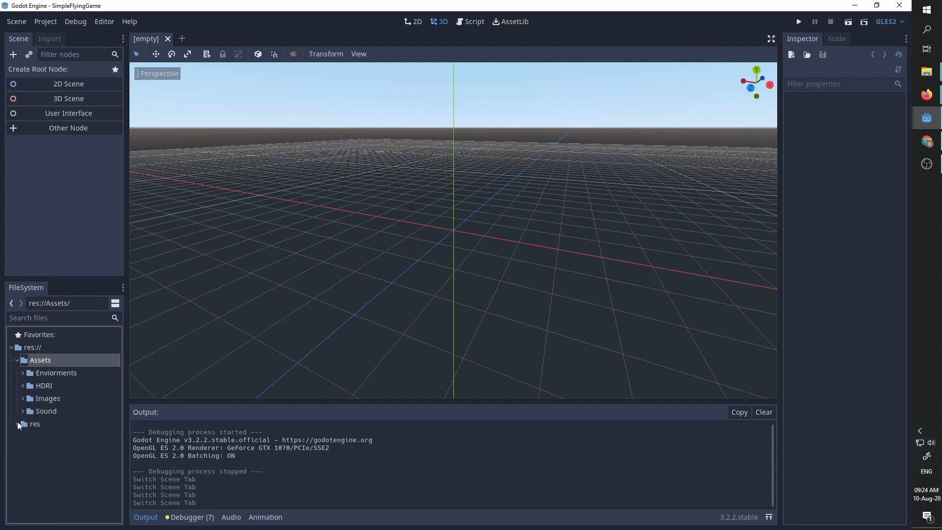
# Step: Expand res/Explotion and open the Explotion.tscn scene
pyautogui.click(35, 424)
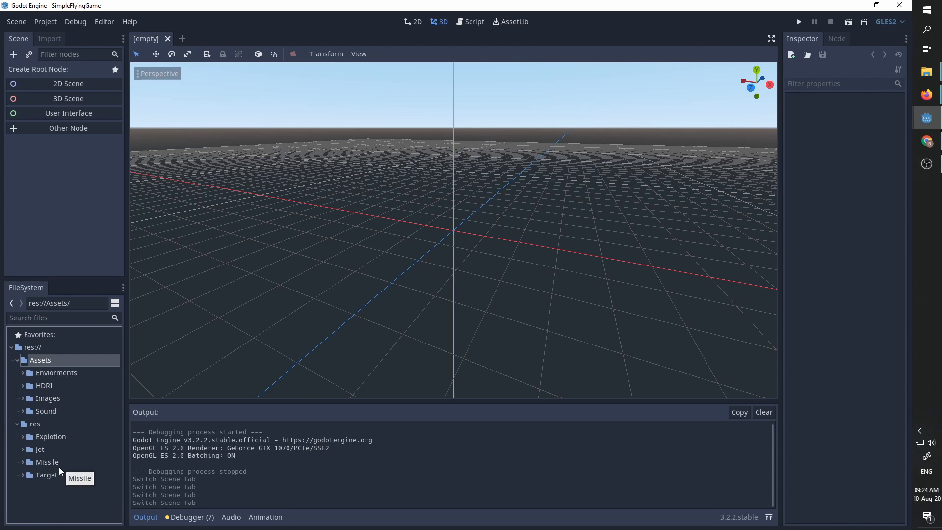
pyautogui.moveTo(61, 461)
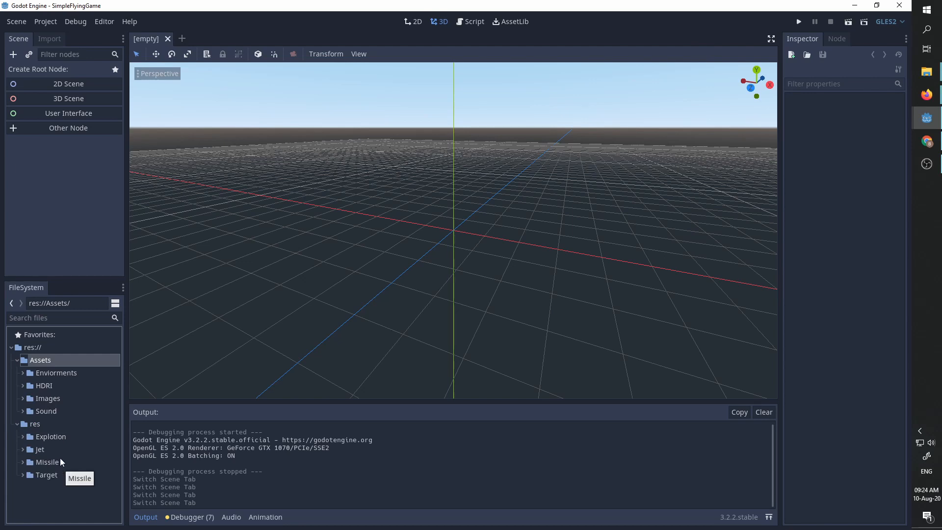
pyautogui.click(50, 436)
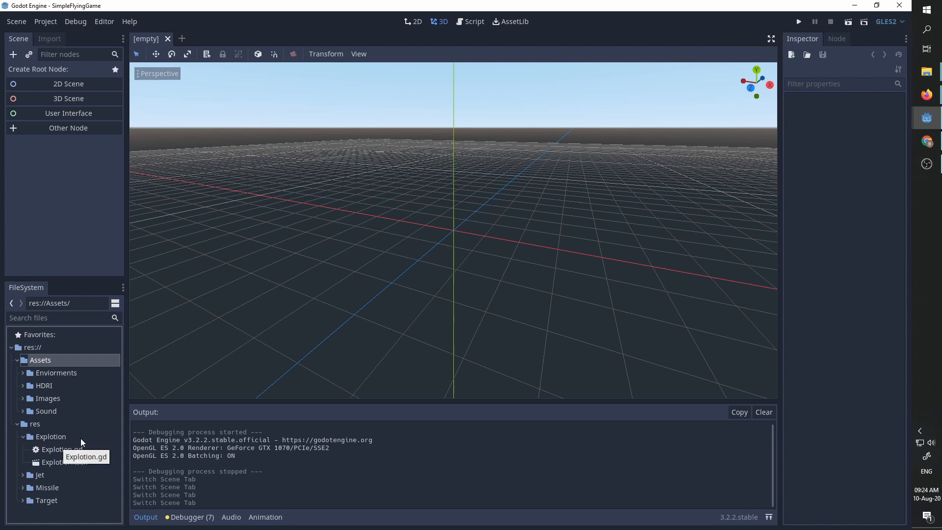
pyautogui.doubleClick(65, 462)
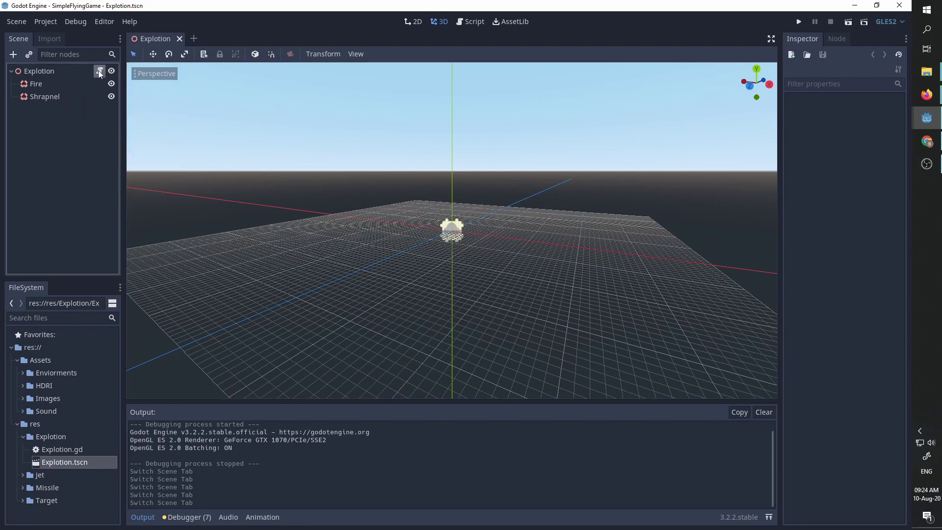
# Step: Review Explotion.gd, then open Jet.tscn from the jet folder in the 3D view
pyautogui.click(473, 22)
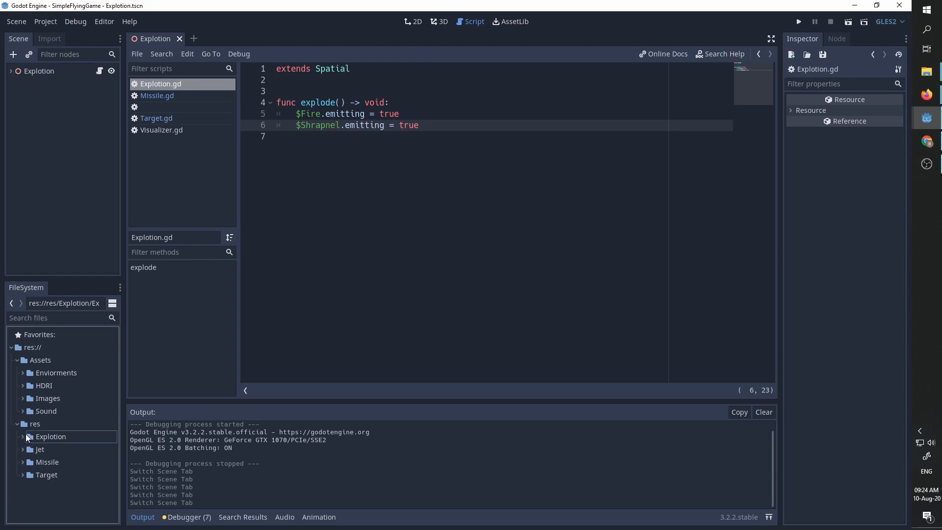
pyautogui.click(40, 448)
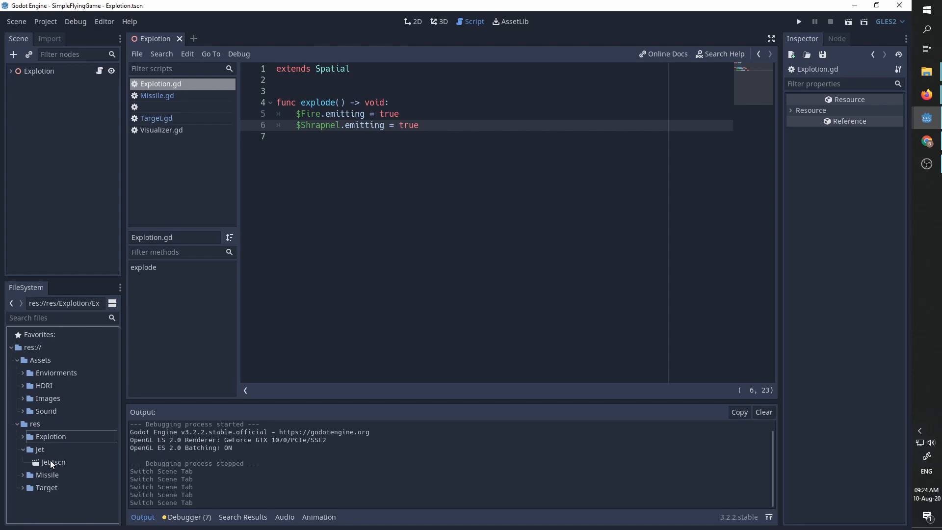
pyautogui.doubleClick(53, 461)
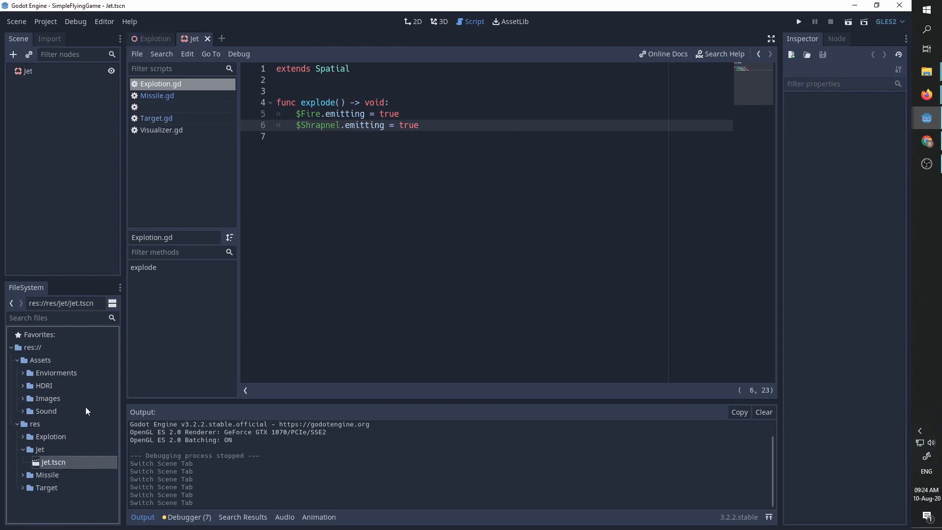
pyautogui.click(443, 20)
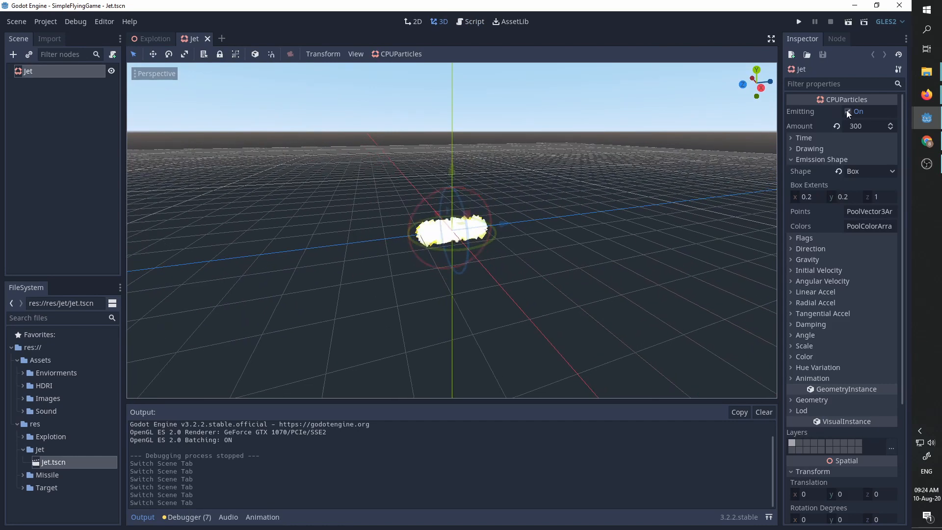
# Step: Check the Jet's Emitting property and open Target.tscn from the Target folder
pyautogui.click(848, 112)
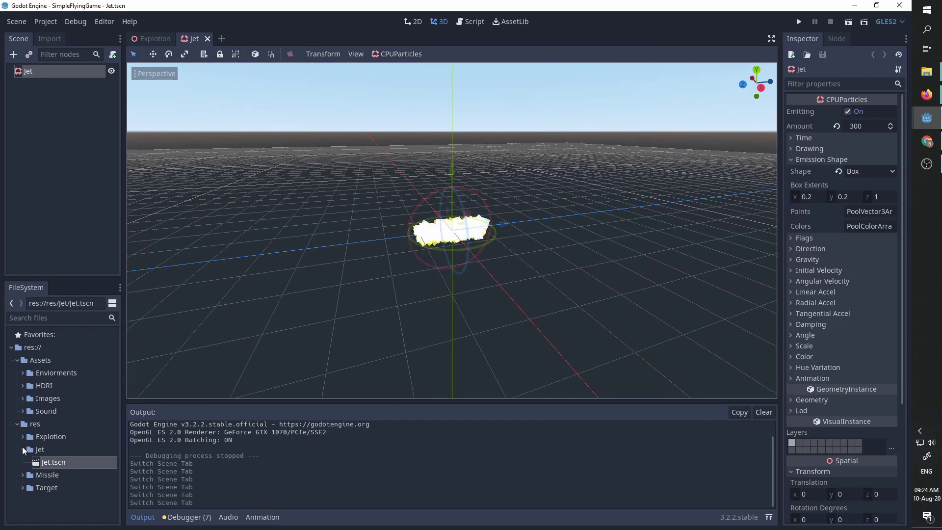
pyautogui.click(23, 475)
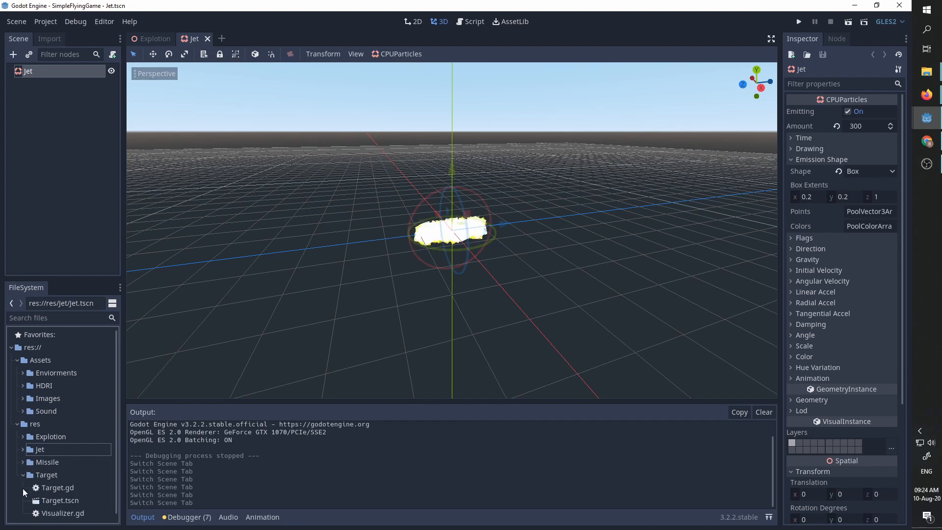
pyautogui.doubleClick(59, 500)
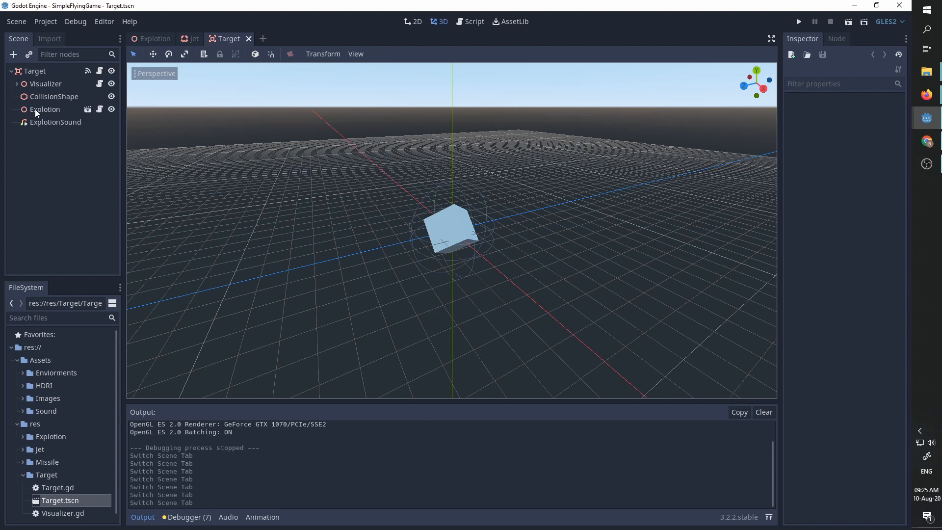
pyautogui.moveTo(45, 109)
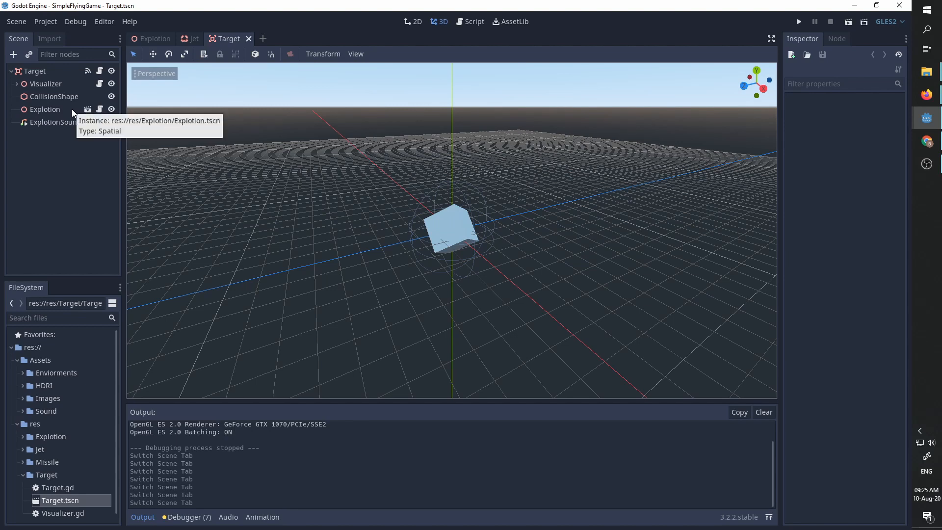
# Step: Show Target.gd with its _explode function and collision handlers
pyautogui.click(473, 21)
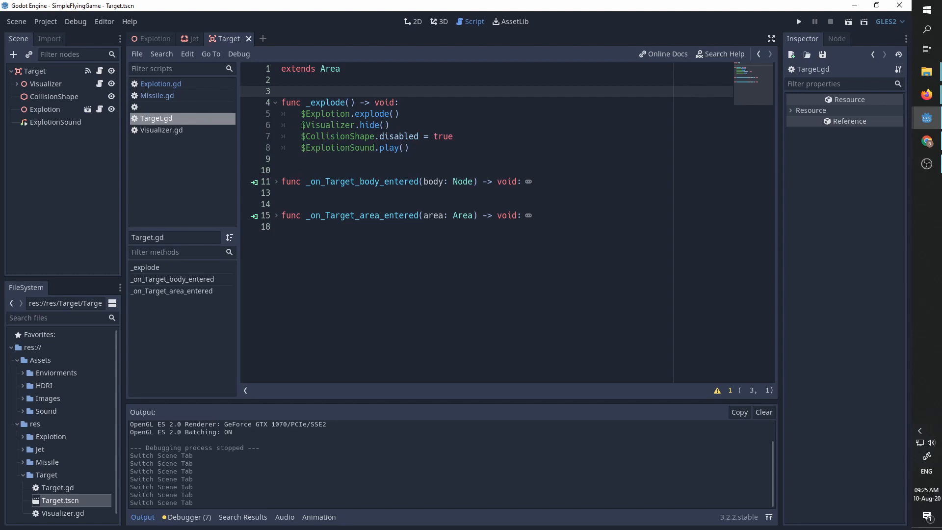
# Step: Review the body_entered and area_entered handlers, noting the Missiles group check calling _explode
pyautogui.click(282, 90)
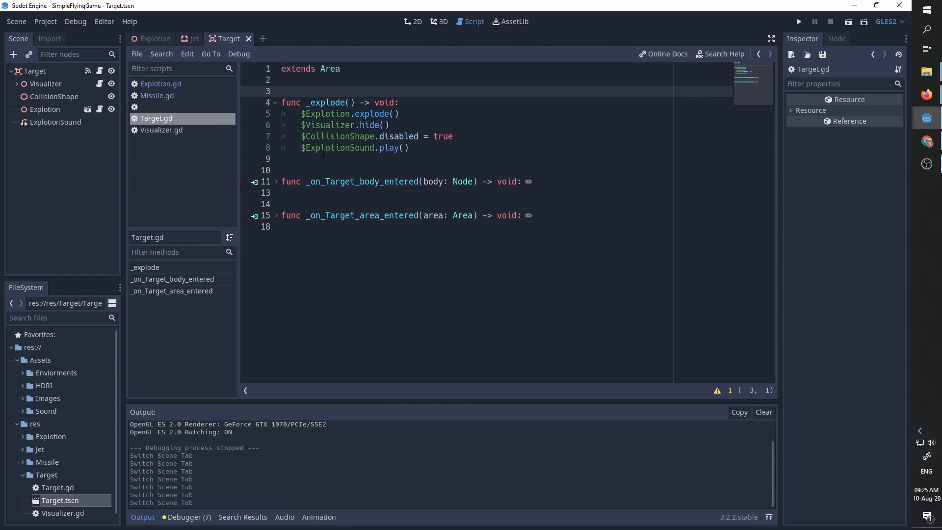
pyautogui.click(282, 90)
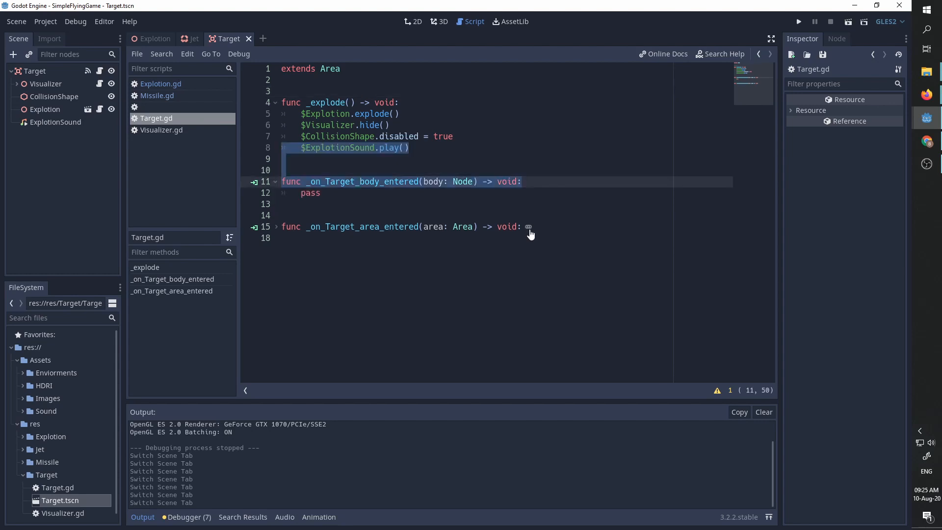
pyautogui.write('if area.is_in_group("Missiles"):')
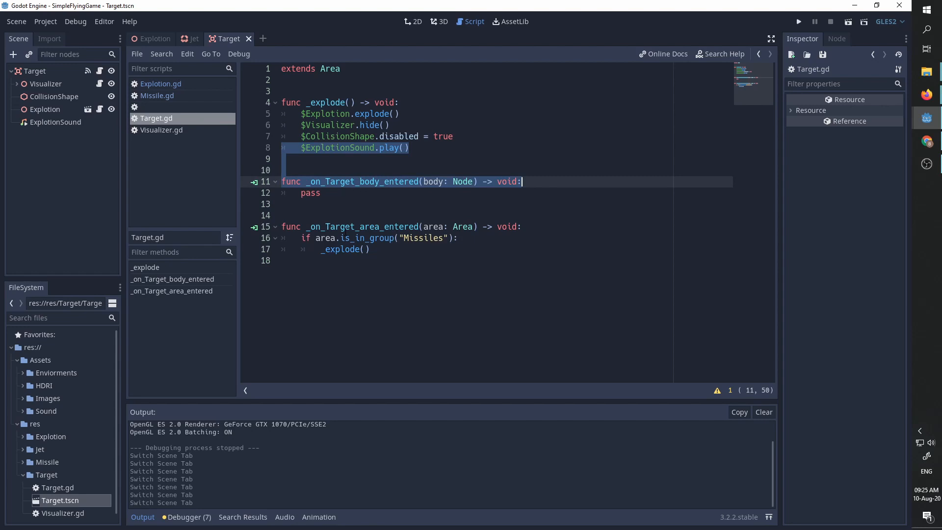
pyautogui.click(346, 227)
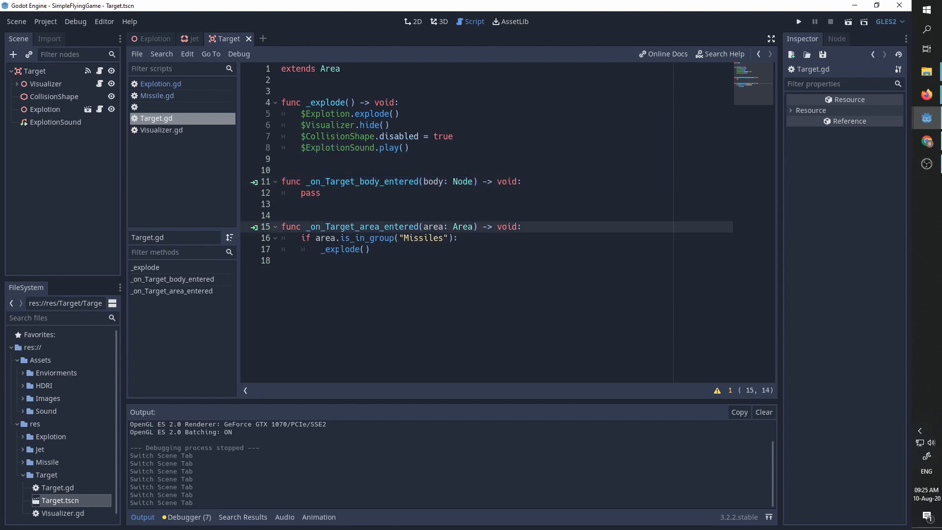
pyautogui.click(275, 226)
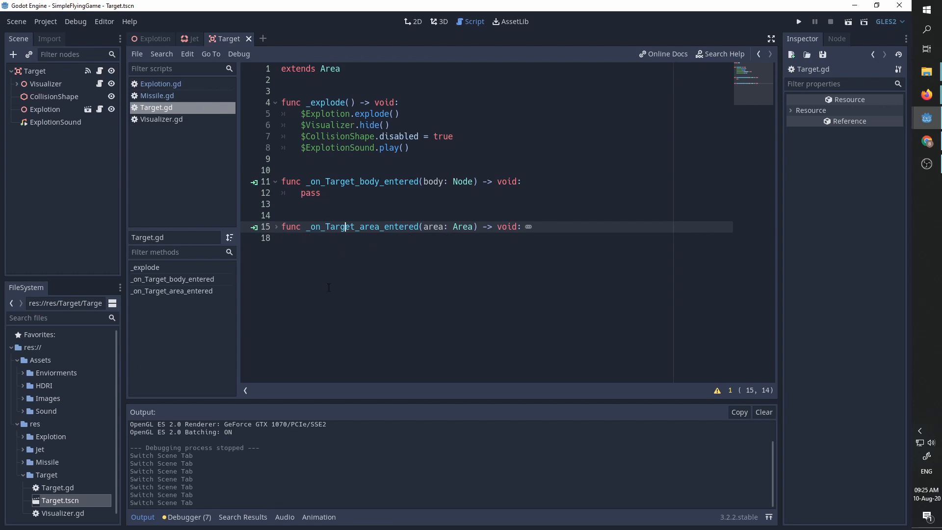
pyautogui.click(274, 102)
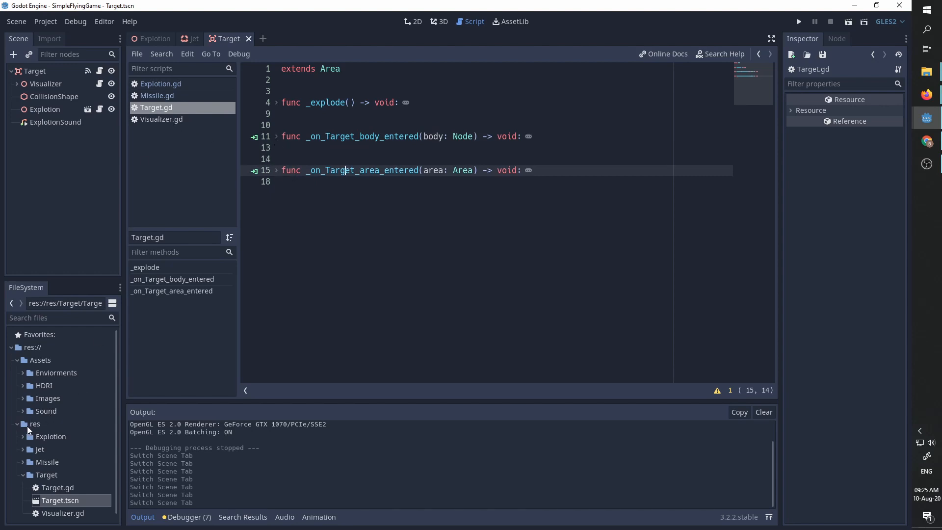
# Step: Collapse the res/Target folder and expand res/Missile
pyautogui.click(23, 475)
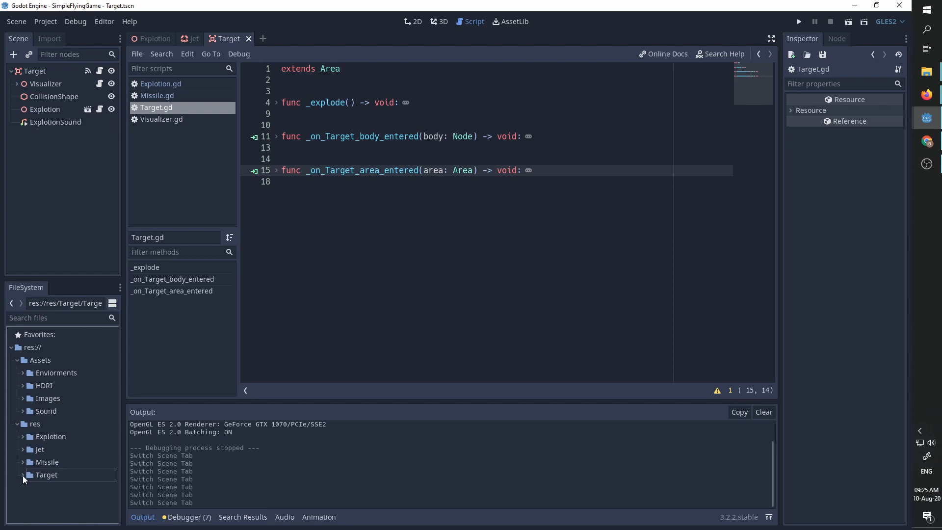
pyautogui.click(47, 461)
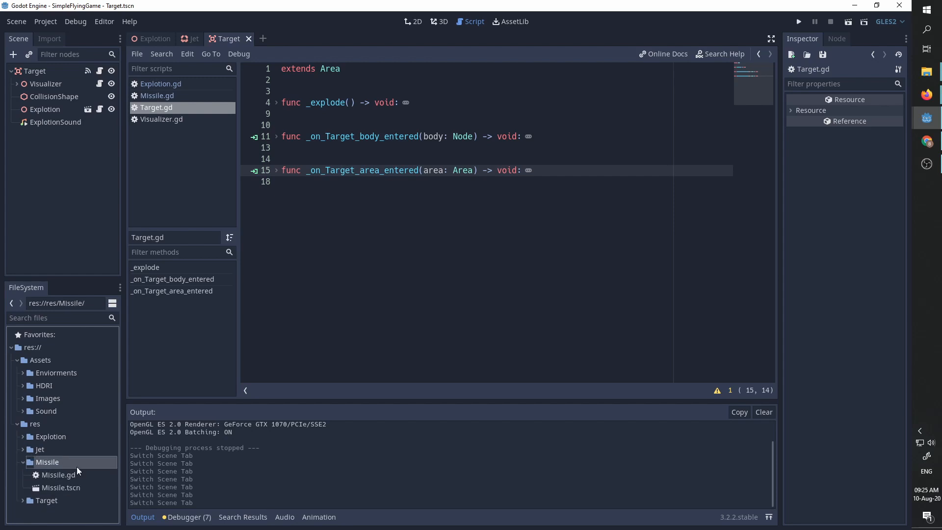
# Step: Inspect the Missile scene's model and Visualization parts in 3D, then show Missile.gd
pyautogui.doubleClick(61, 488)
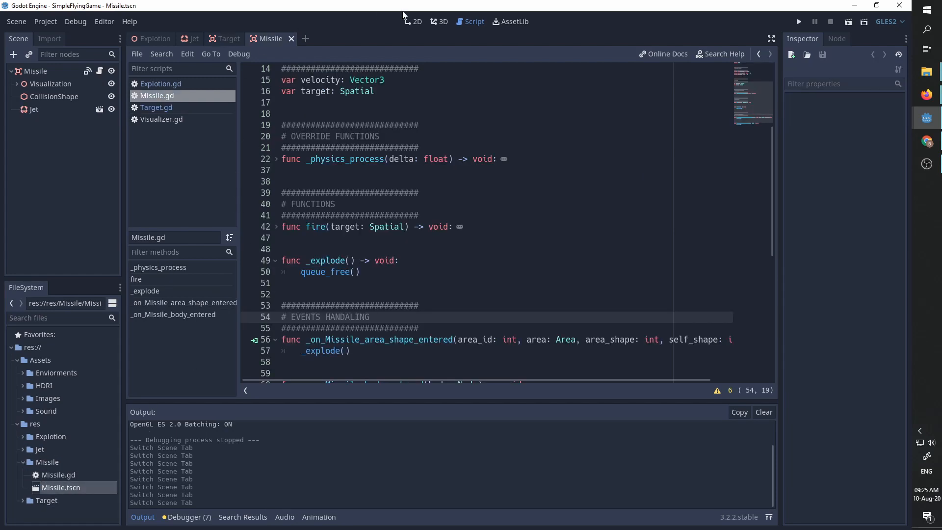
pyautogui.click(444, 22)
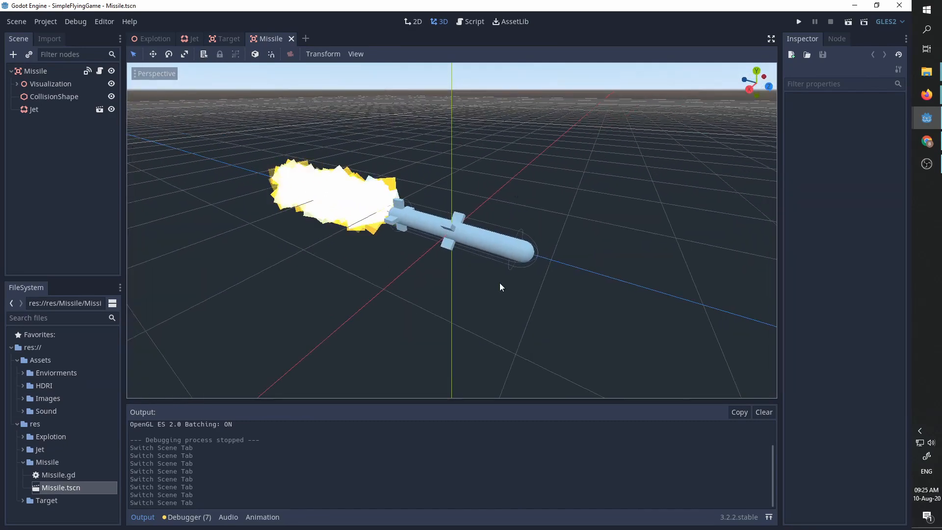
pyautogui.click(17, 84)
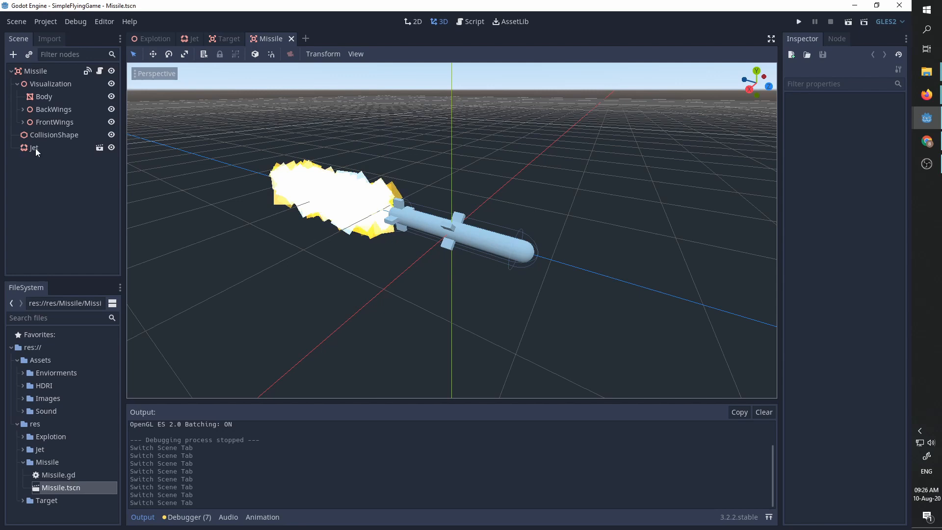
pyautogui.moveTo(30, 148)
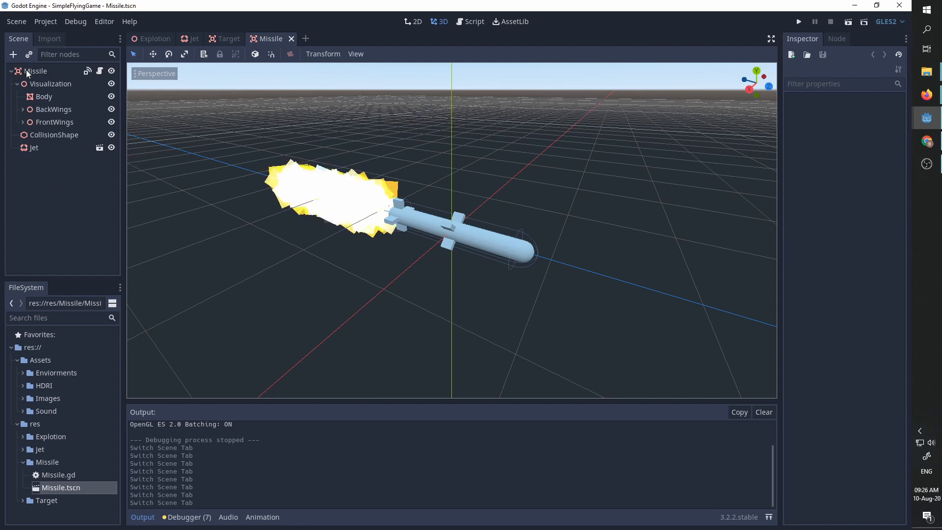
pyautogui.click(473, 21)
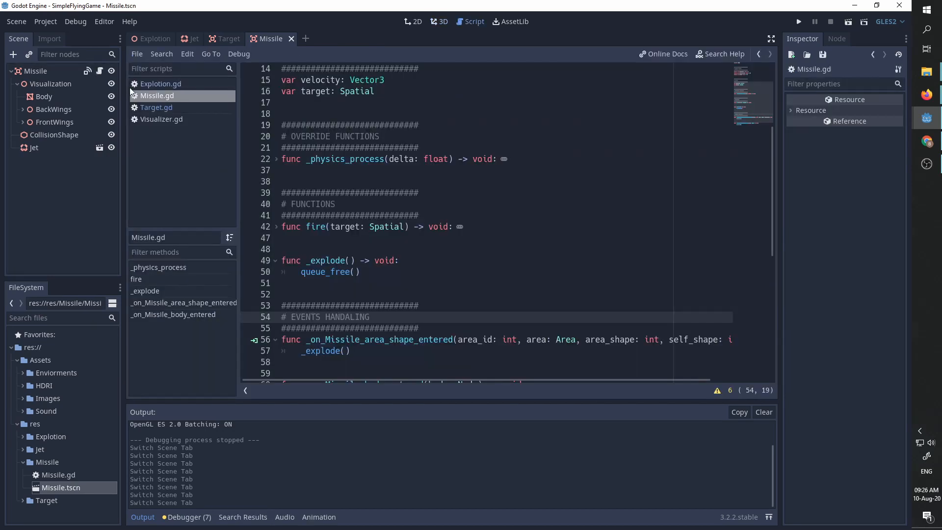
# Step: Test-run the game and scroll Missile.gd to its exported lifetime, steer_force and speed
pyautogui.scroll(3)
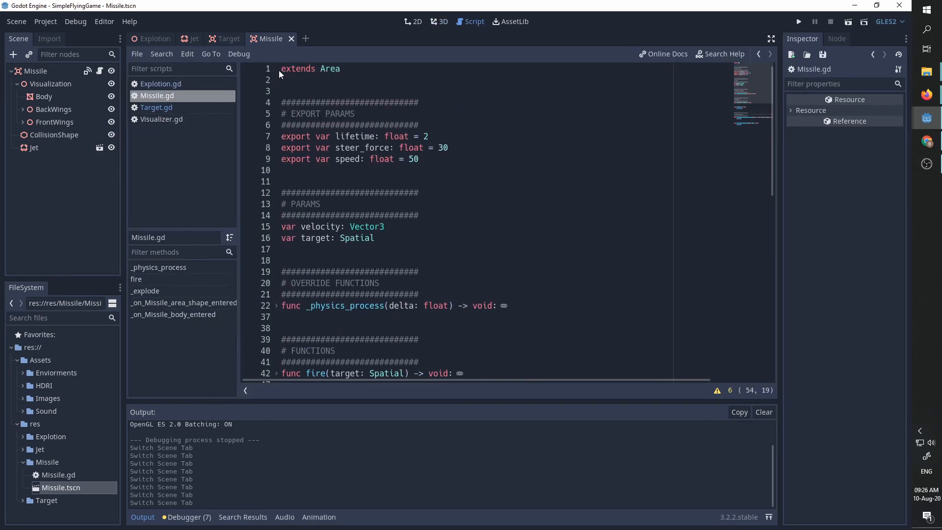
pyautogui.moveTo(372, 161)
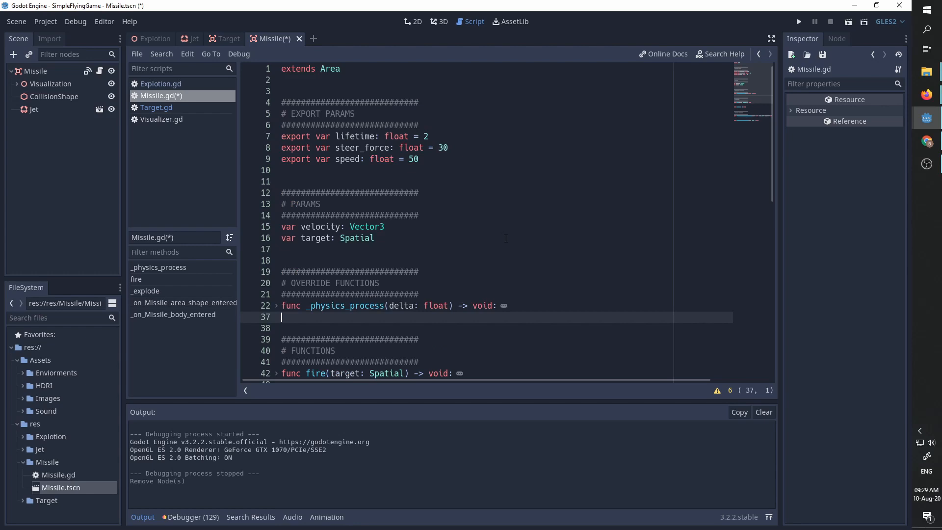
pyautogui.scroll(-3)
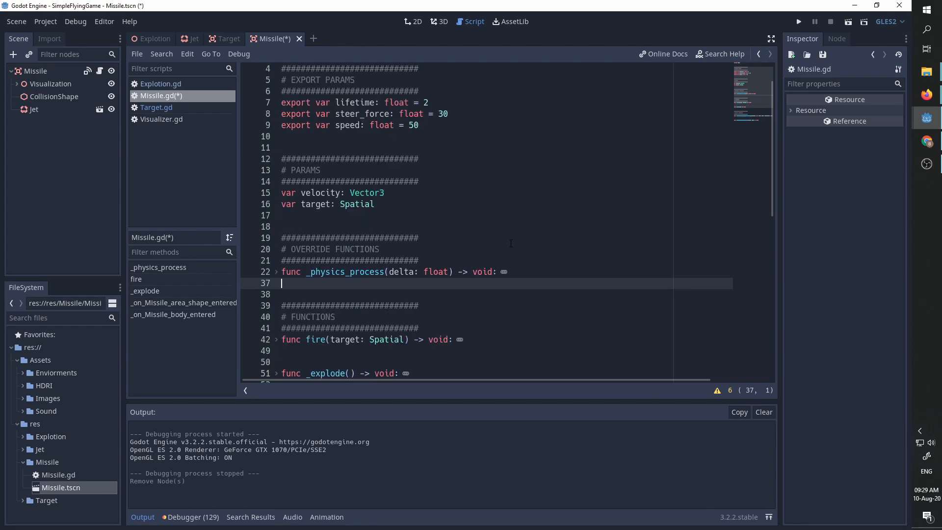
pyautogui.scroll(-3)
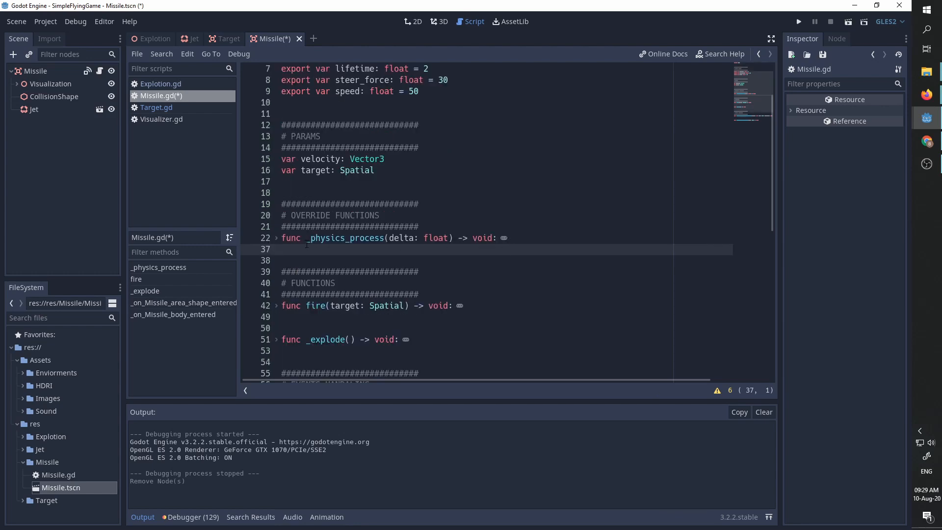
# Step: Unfold _physics_process and review the null target check and target_location lines
pyautogui.click(275, 237)
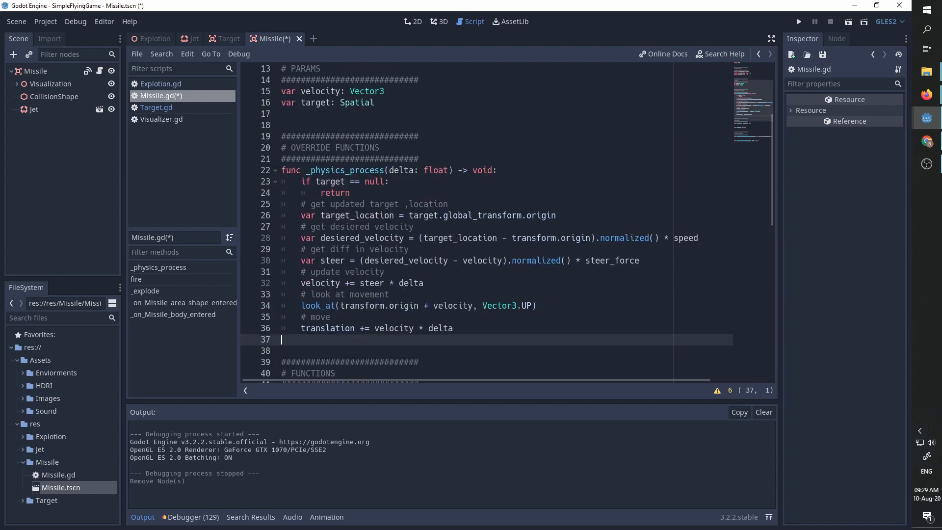
pyautogui.click(358, 182)
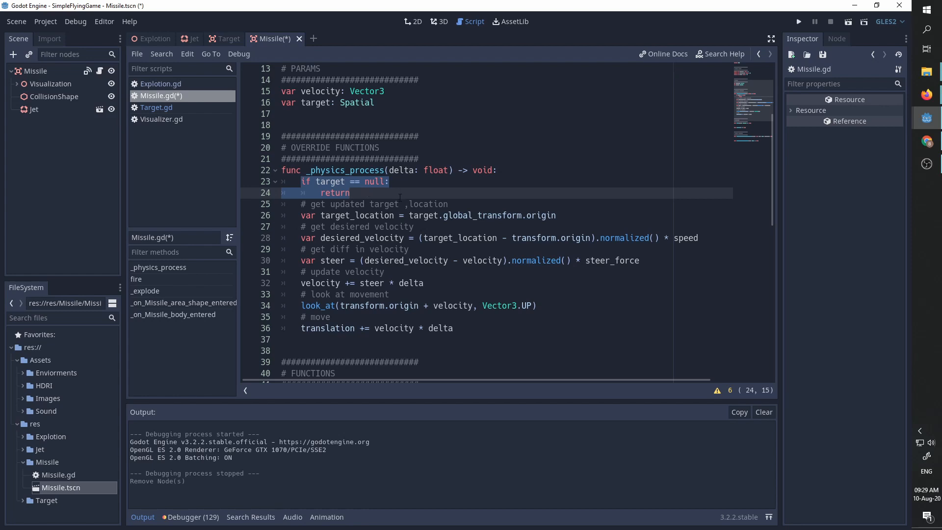
pyautogui.click(350, 193)
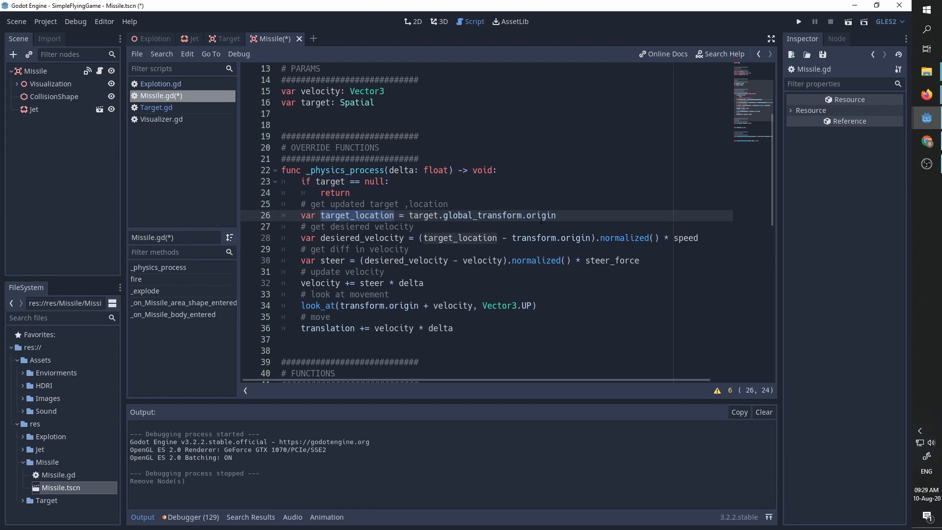
pyautogui.scroll(-3)
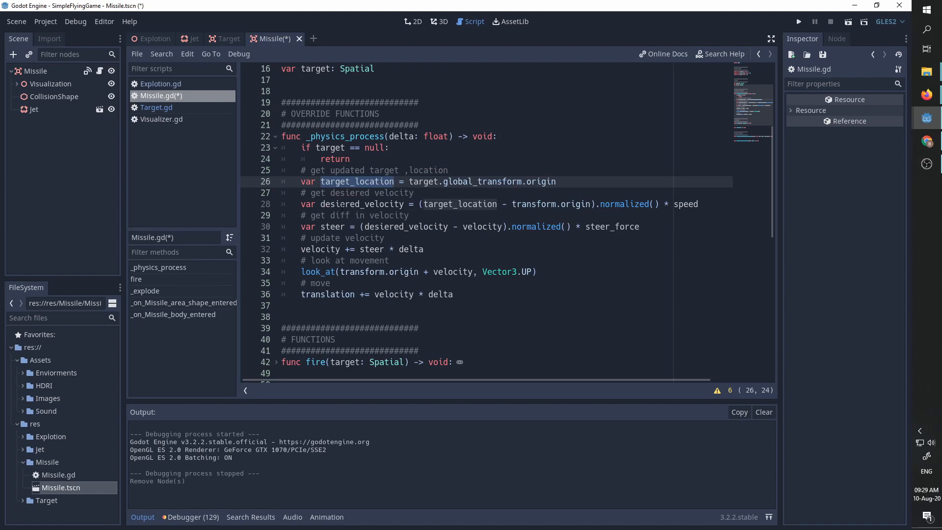
pyautogui.click(394, 181)
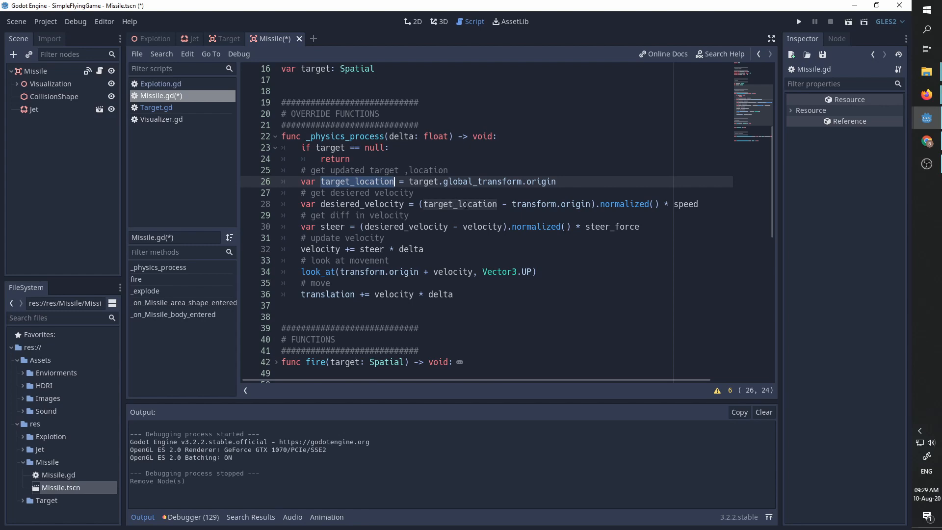
# Step: Walk through the desired velocity, steer_force steering and translation update lines
pyautogui.click(456, 205)
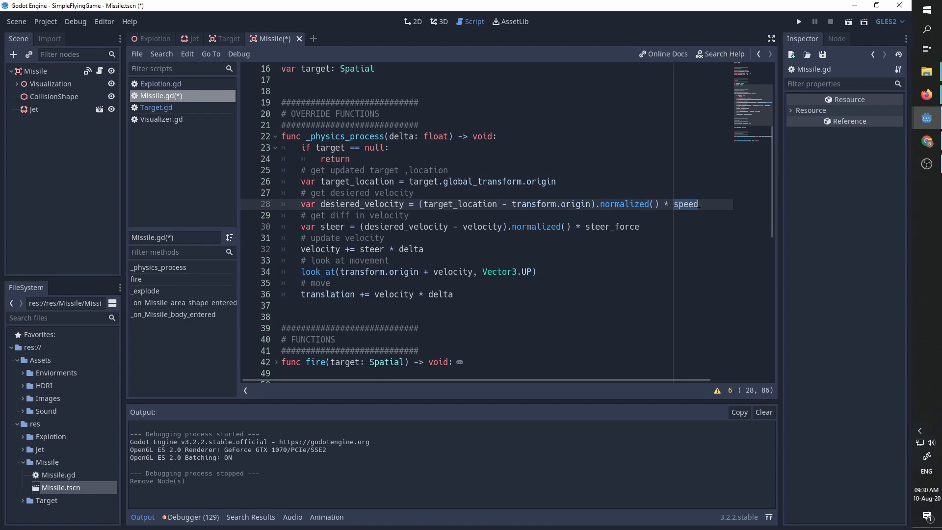
pyautogui.click(699, 204)
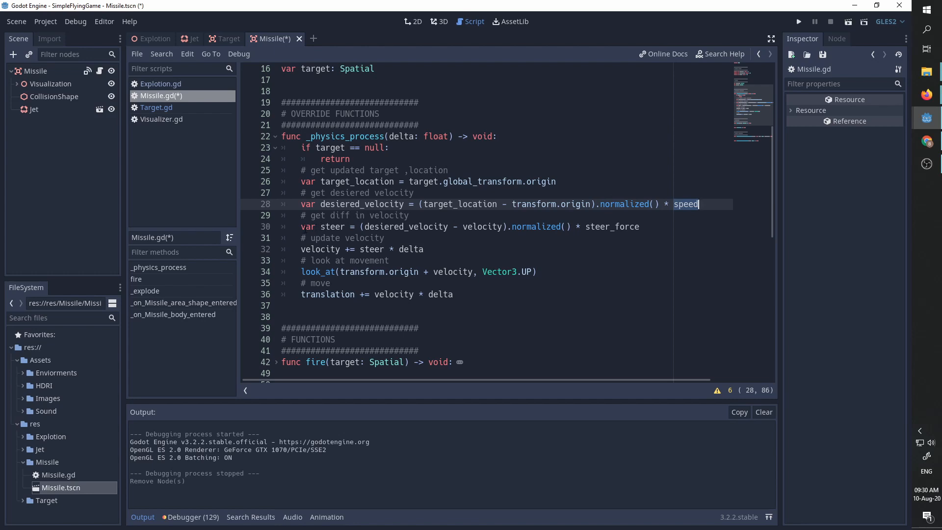
pyautogui.click(301, 227)
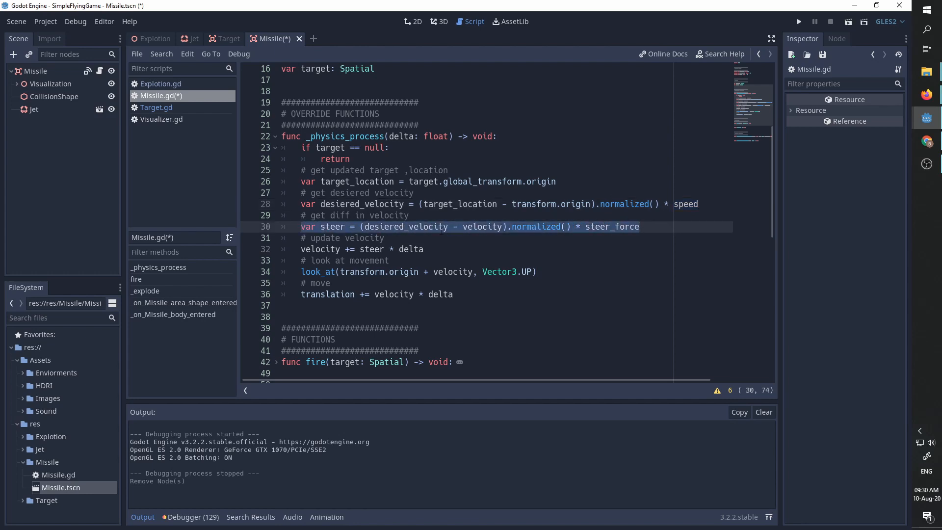
pyautogui.click(483, 227)
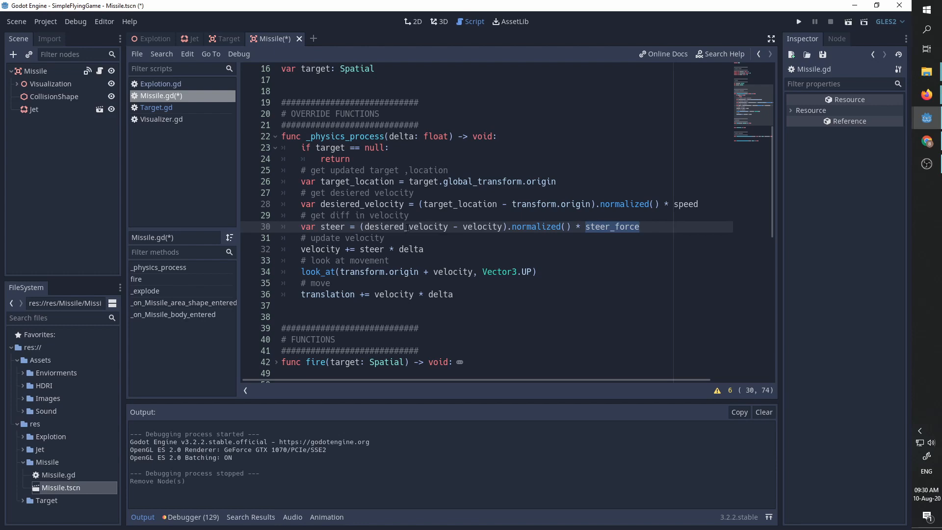
pyautogui.click(400, 249)
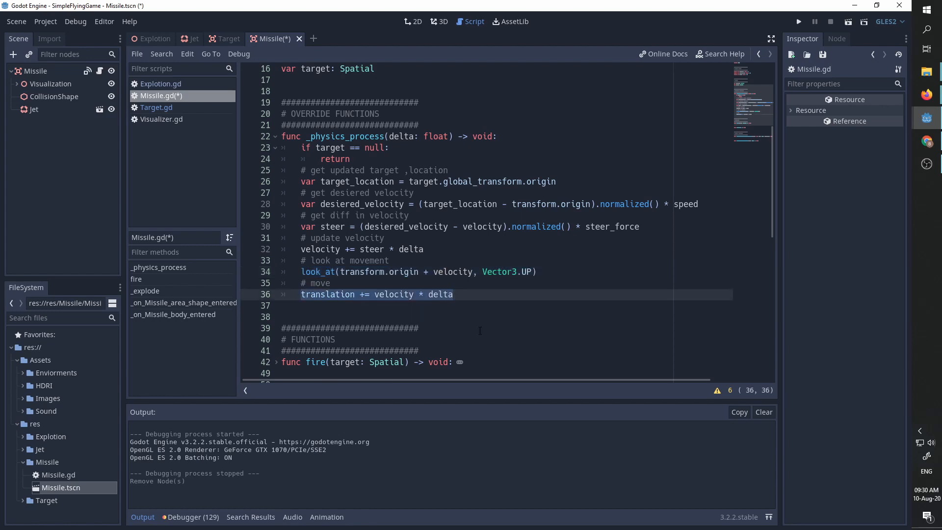
pyautogui.click(453, 294)
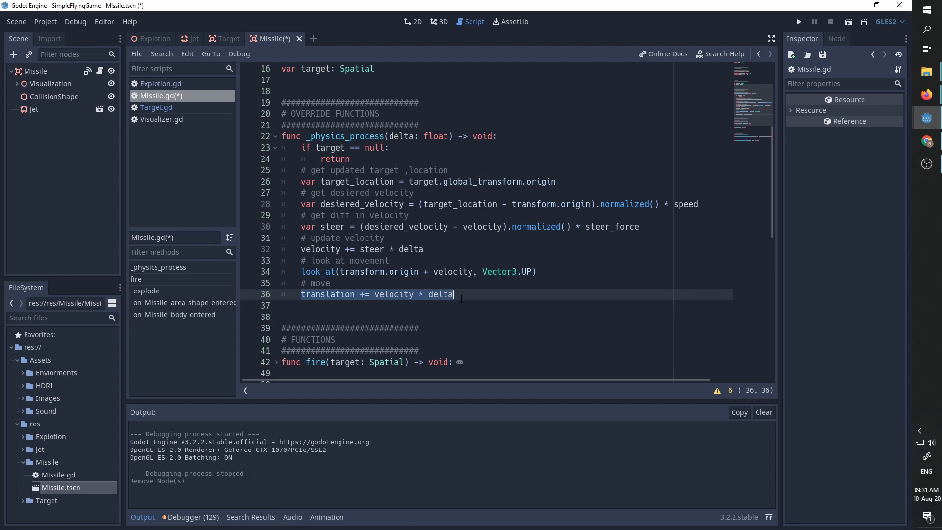
pyautogui.moveTo(454, 295)
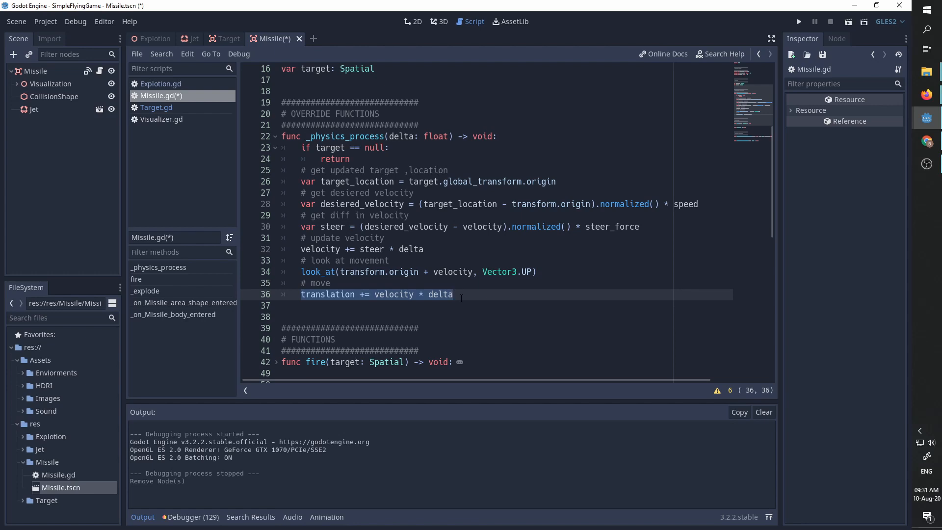
# Step: Unfold _explode with queue_free and the fire function's launch-and-timer code
pyautogui.scroll(-3)
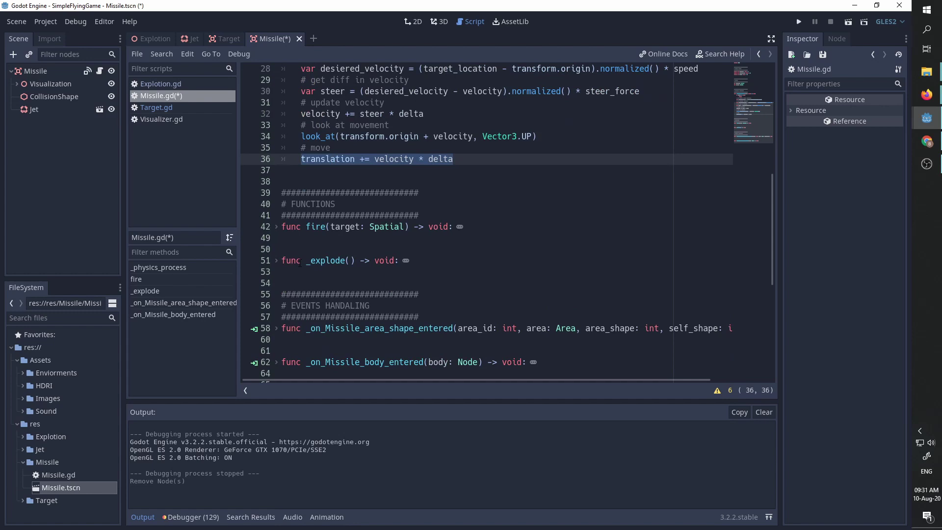
pyautogui.moveTo(406, 264)
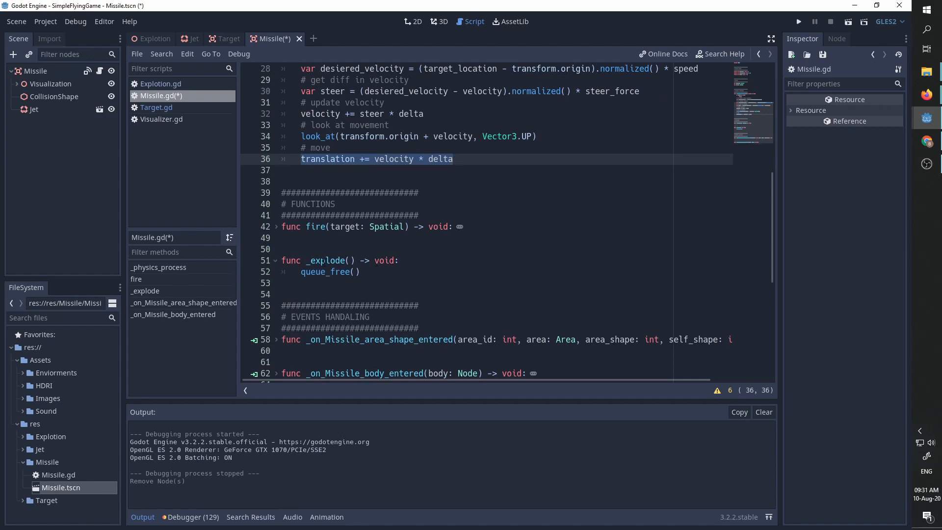
pyautogui.click(454, 159)
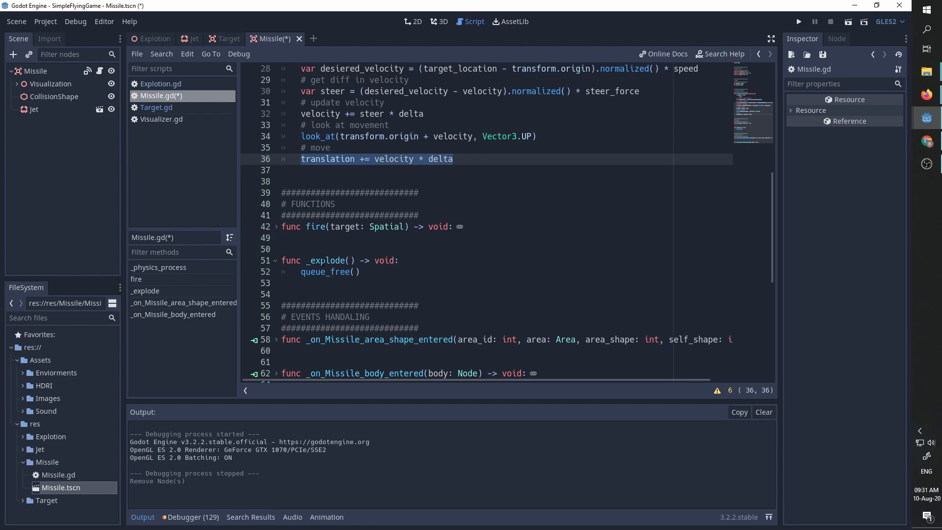
pyautogui.click(454, 159)
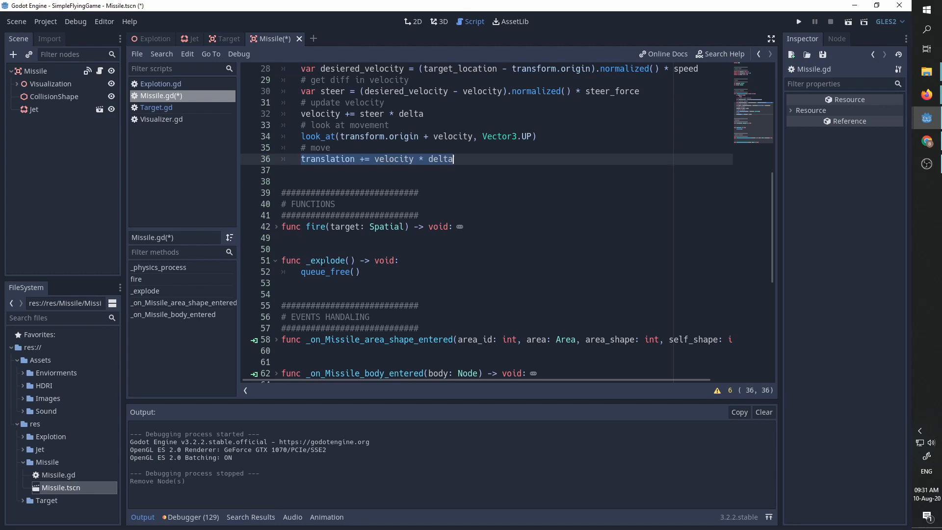
pyautogui.moveTo(454, 159)
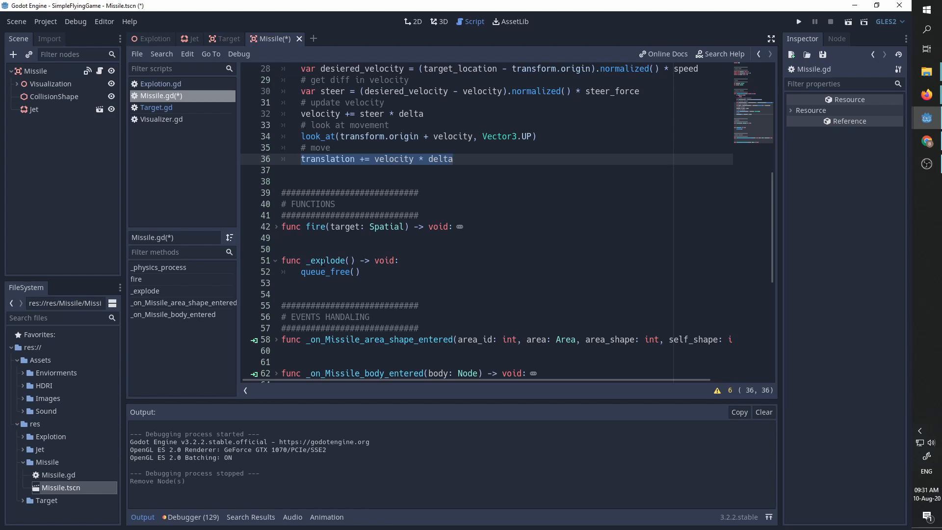
pyautogui.click(454, 159)
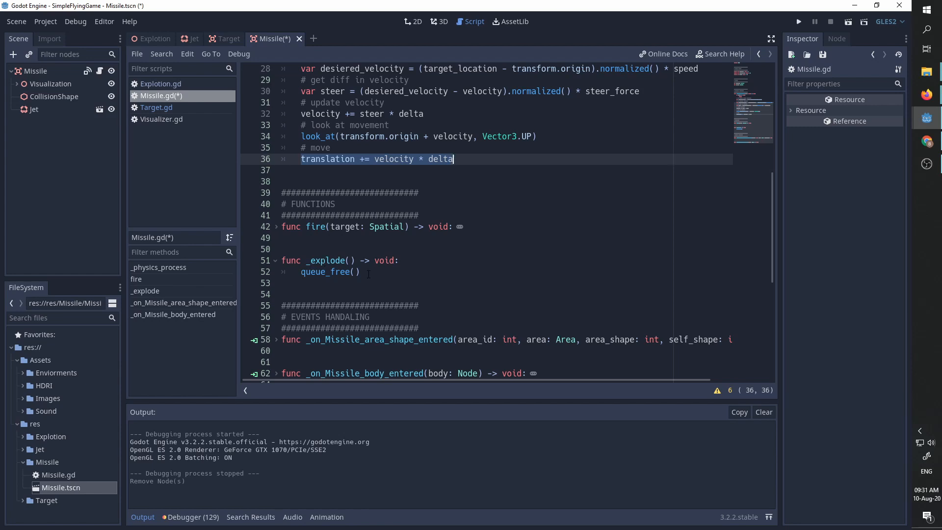
pyautogui.click(275, 227)
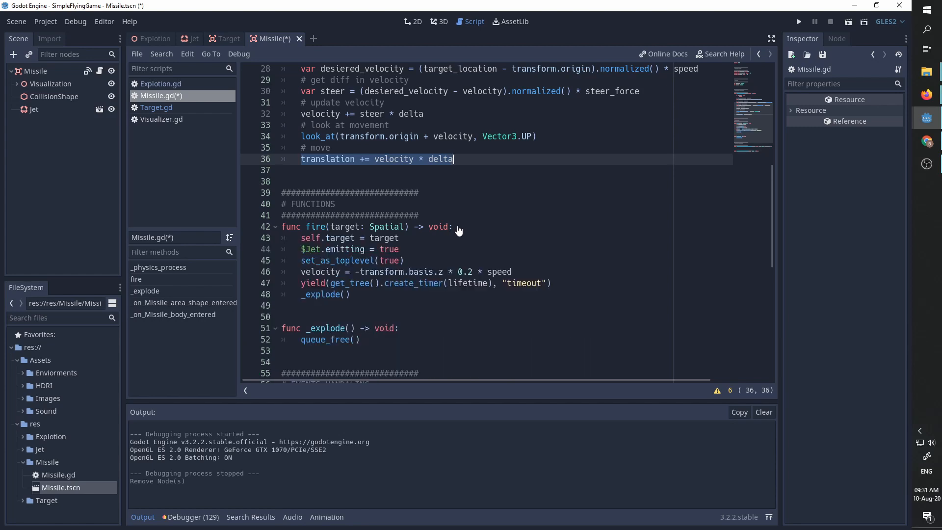
pyautogui.scroll(-3)
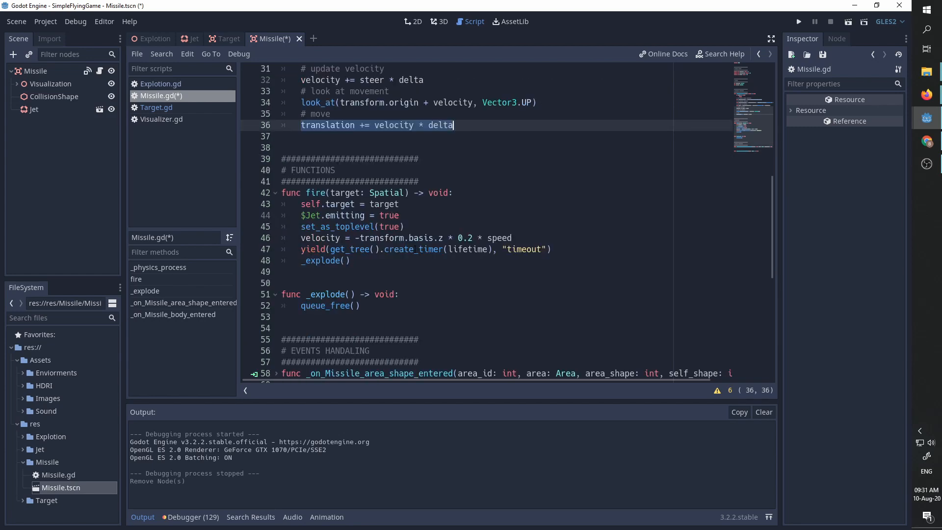
pyautogui.click(366, 192)
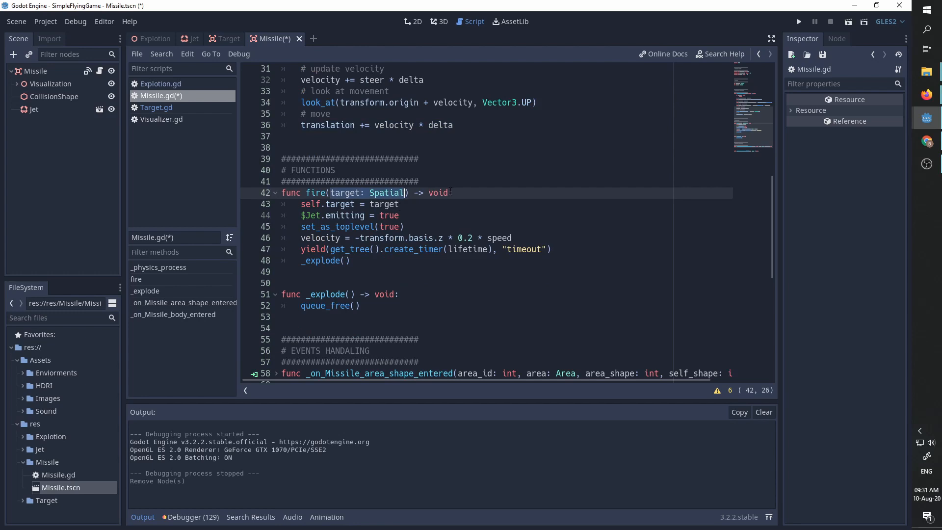
pyautogui.click(399, 205)
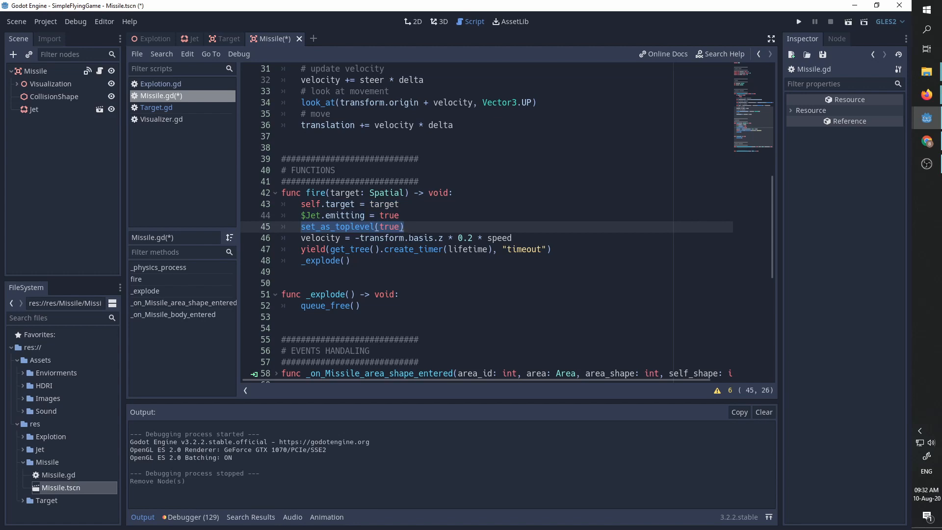
pyautogui.click(403, 227)
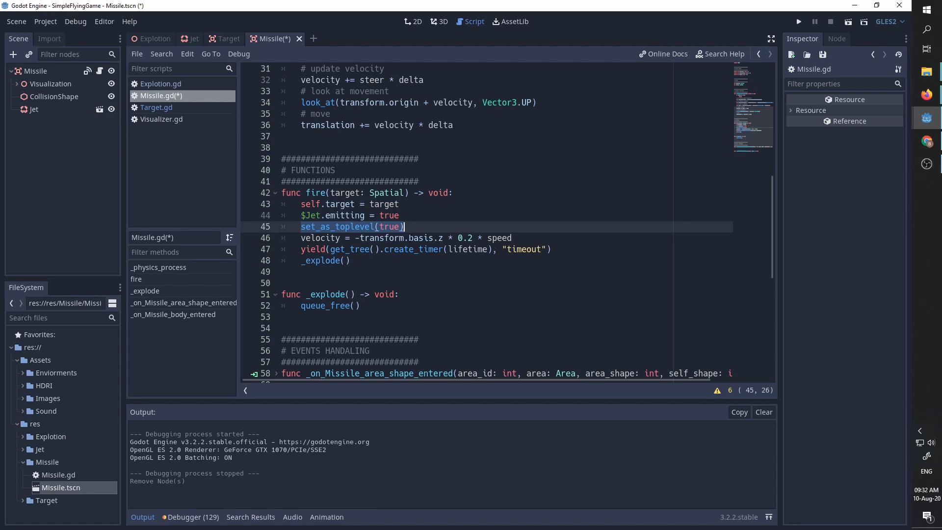
pyautogui.click(513, 238)
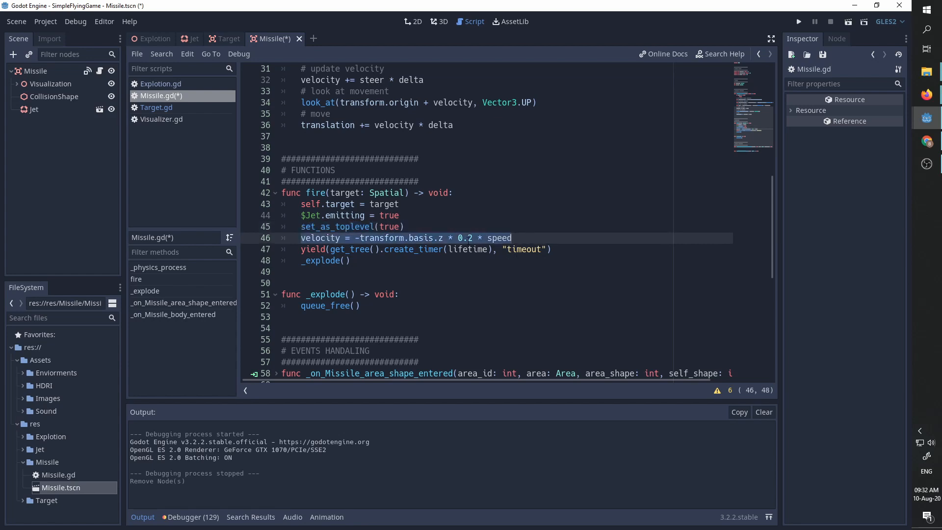
pyautogui.click(513, 237)
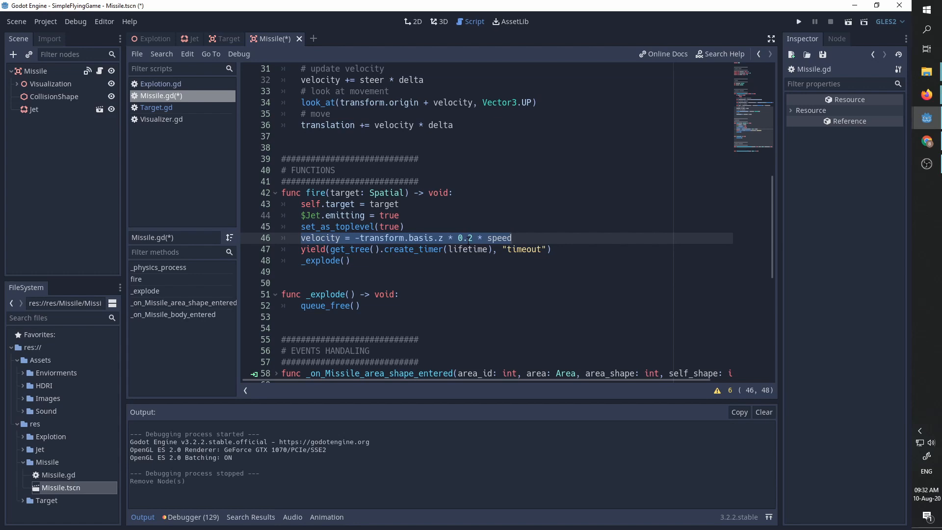
pyautogui.click(512, 237)
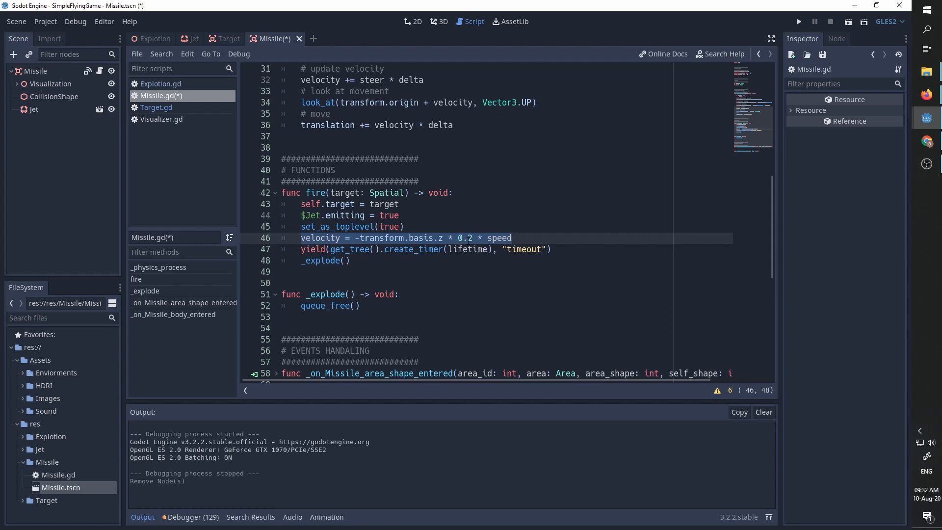
pyautogui.click(512, 237)
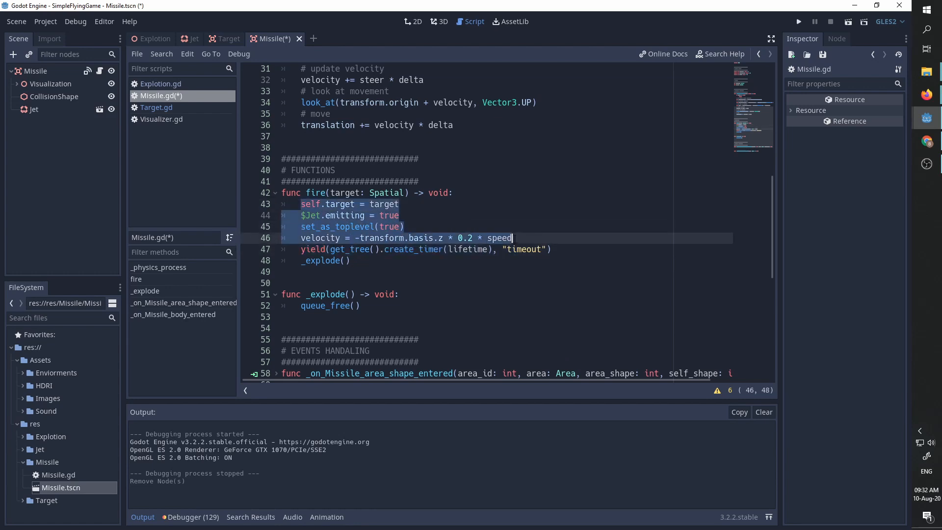
pyautogui.scroll(3)
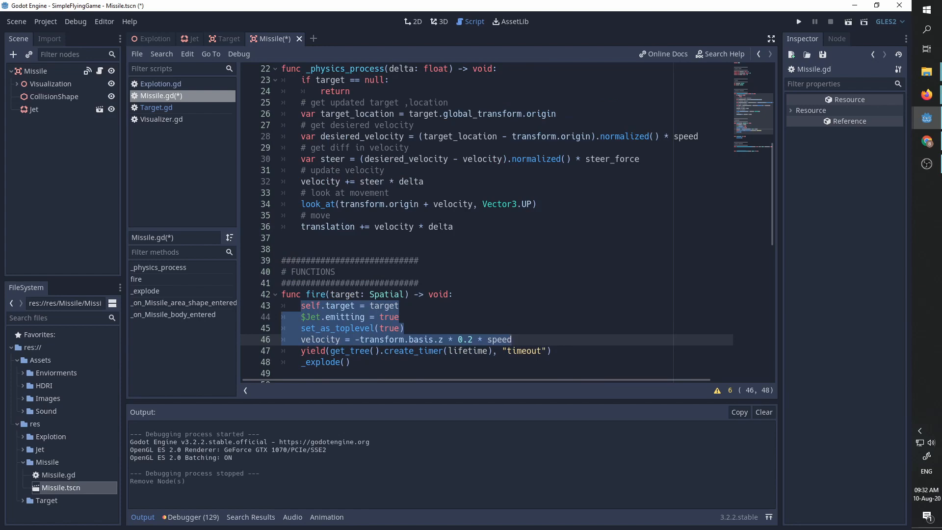
pyautogui.scroll(-3)
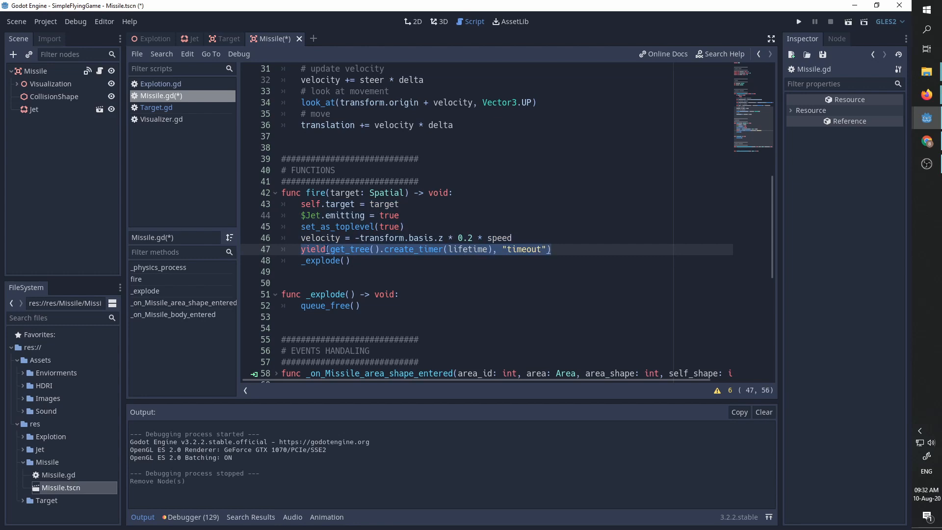
pyautogui.click(551, 250)
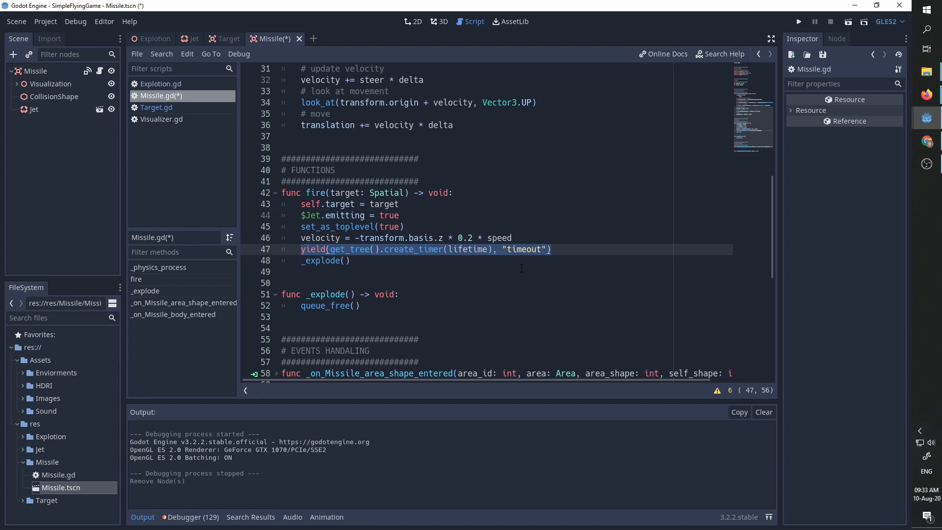
pyautogui.click(551, 249)
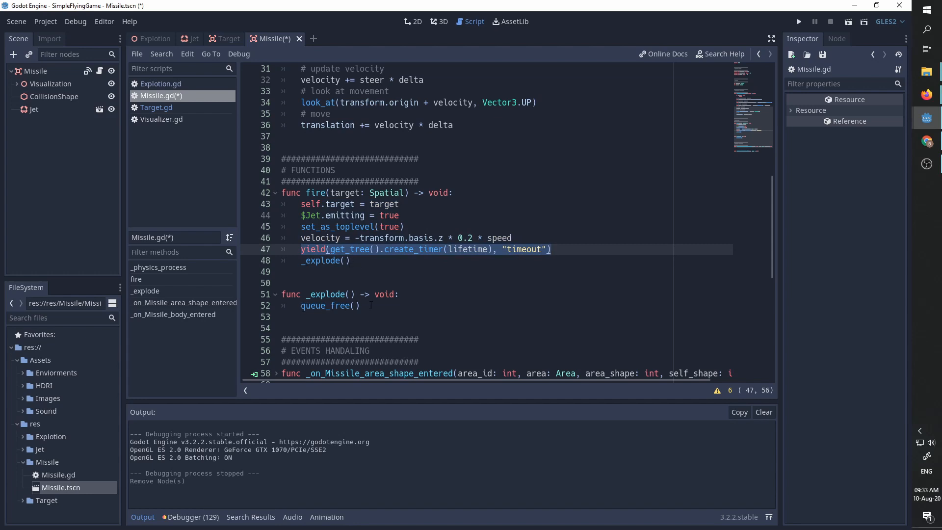
pyautogui.scroll(-3)
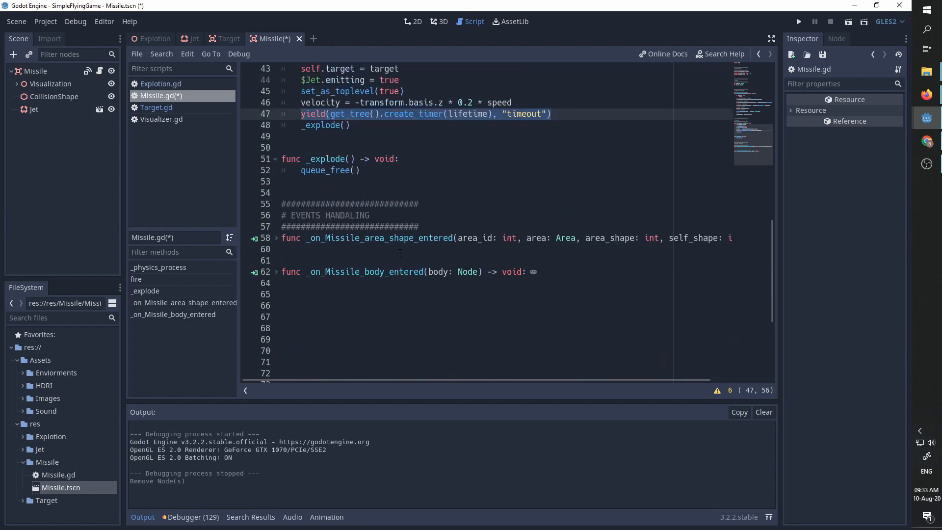
pyautogui.click(548, 114)
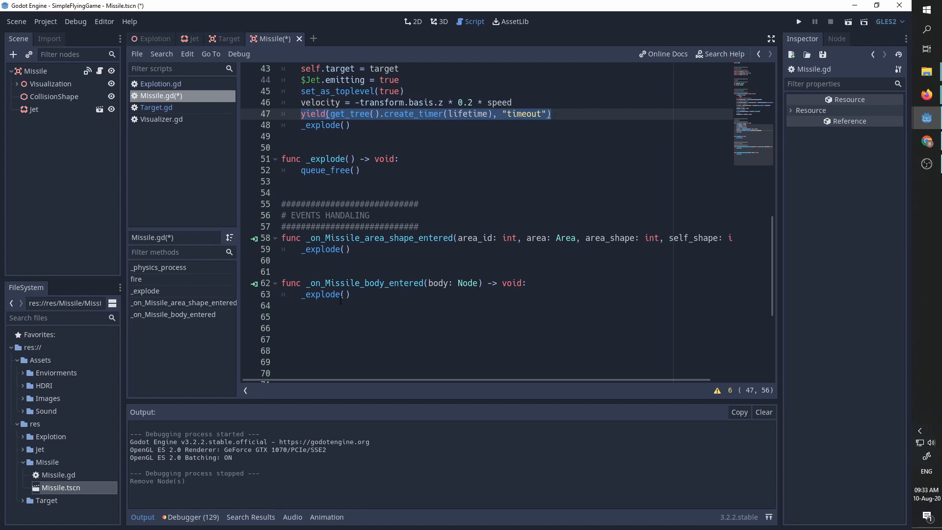
# Step: Check the Missile collision handlers call _explode, refold the code, then add a new empty scene
pyautogui.click(551, 113)
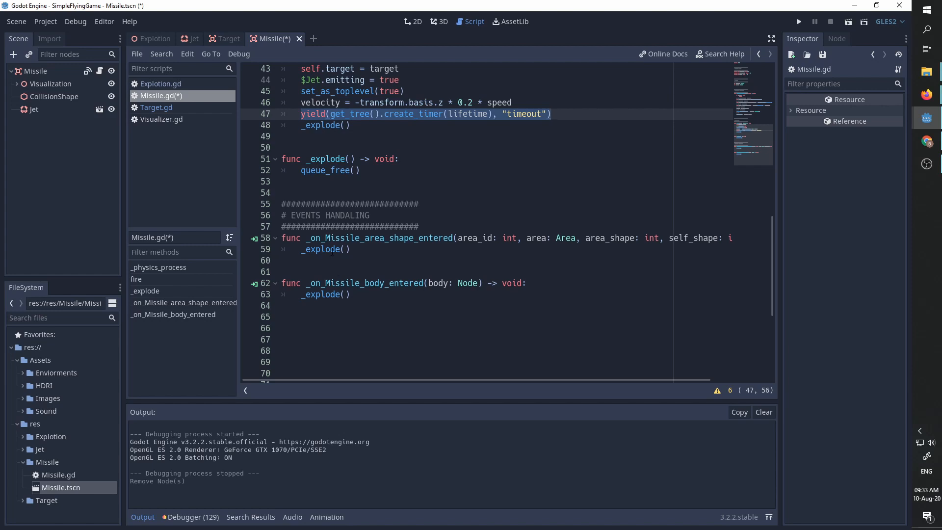
pyautogui.moveTo(277, 244)
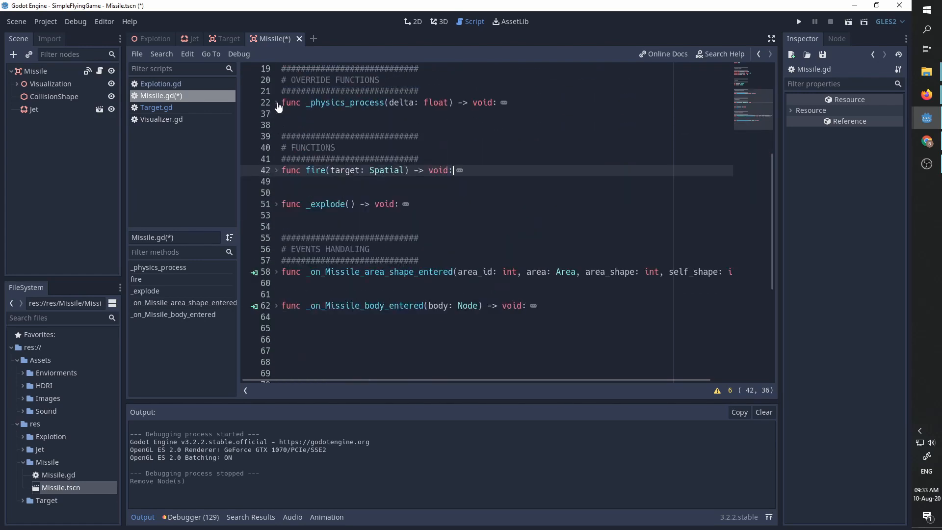
pyautogui.scroll(3)
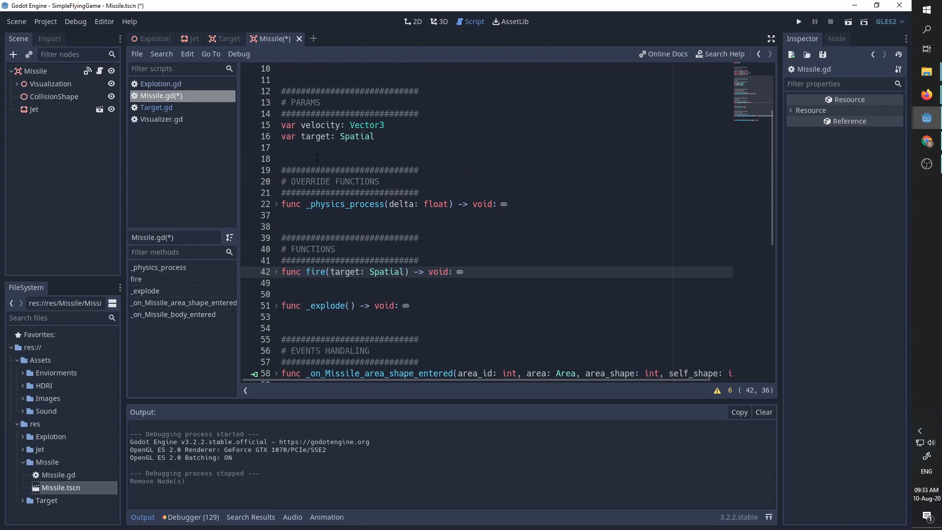
pyautogui.click(451, 272)
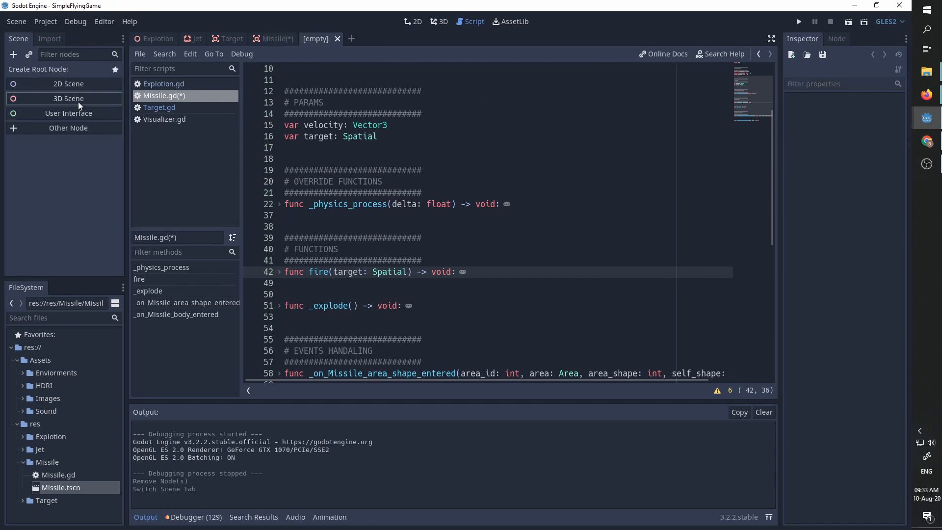
# Step: Make the root a 3D World node and save the scene as MissileTest.tscn in res/Missile
pyautogui.click(68, 98)
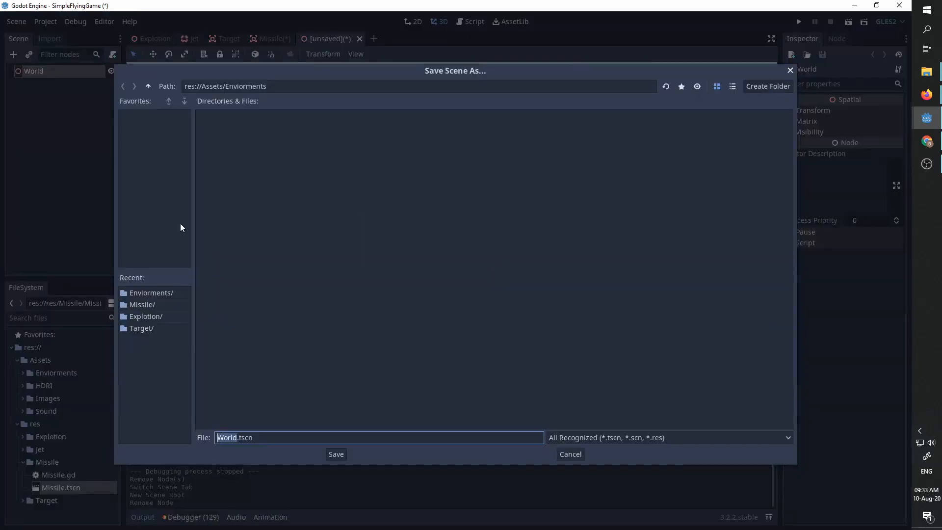
pyautogui.click(148, 86)
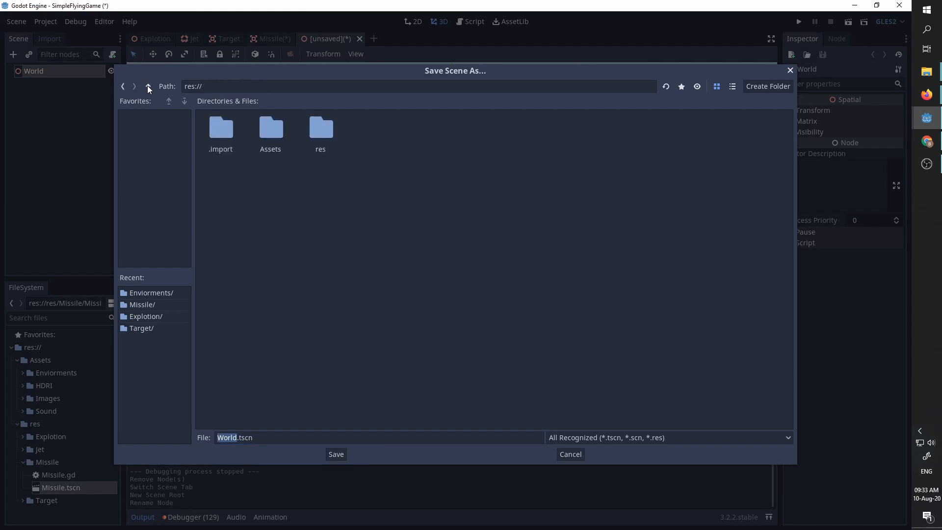
pyautogui.doubleClick(320, 127)
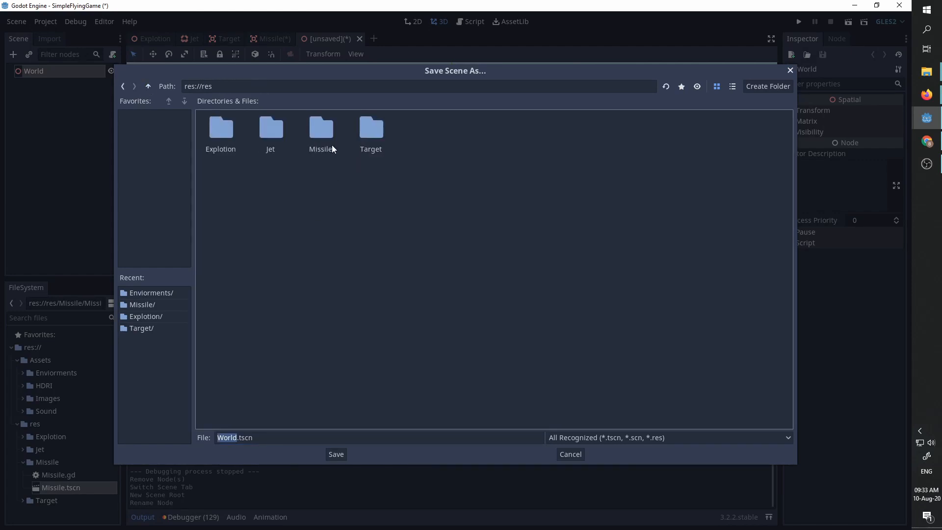
pyautogui.doubleClick(321, 128)
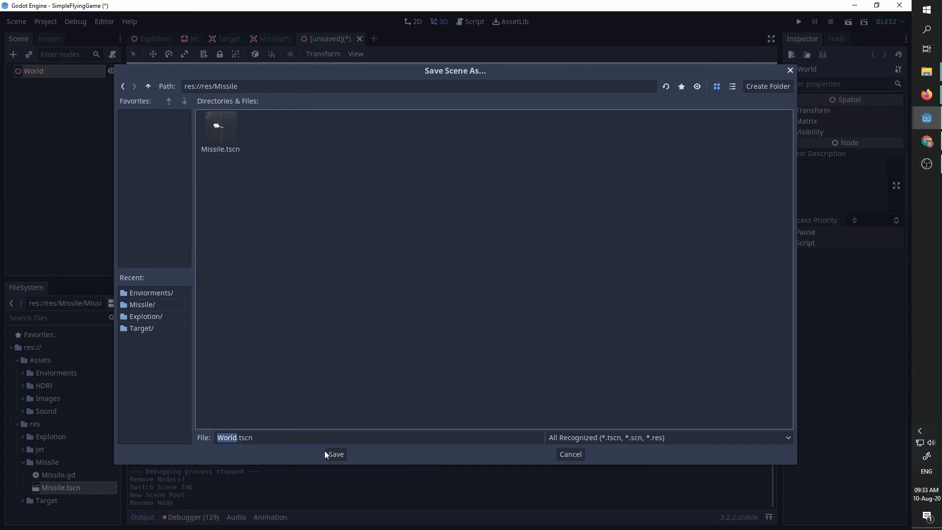
pyautogui.click(379, 436)
pyautogui.write('MissileTest')
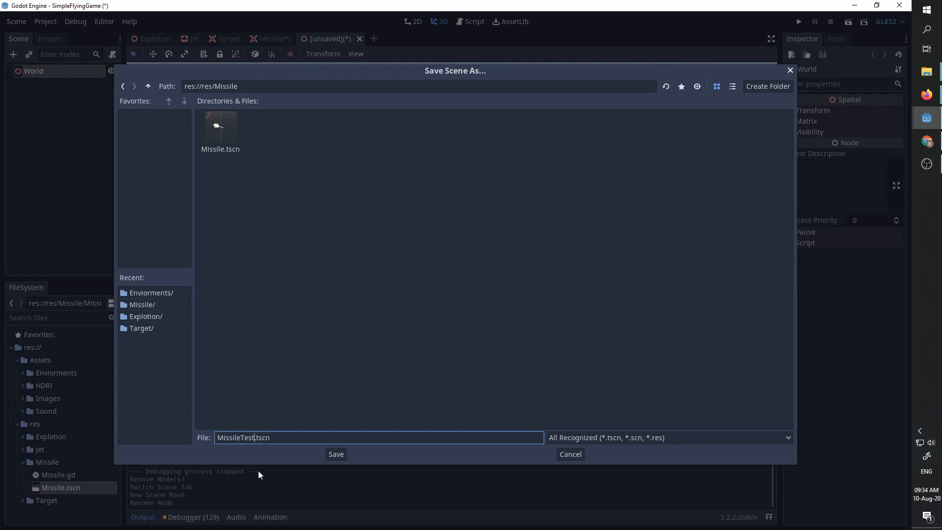
pyautogui.click(336, 453)
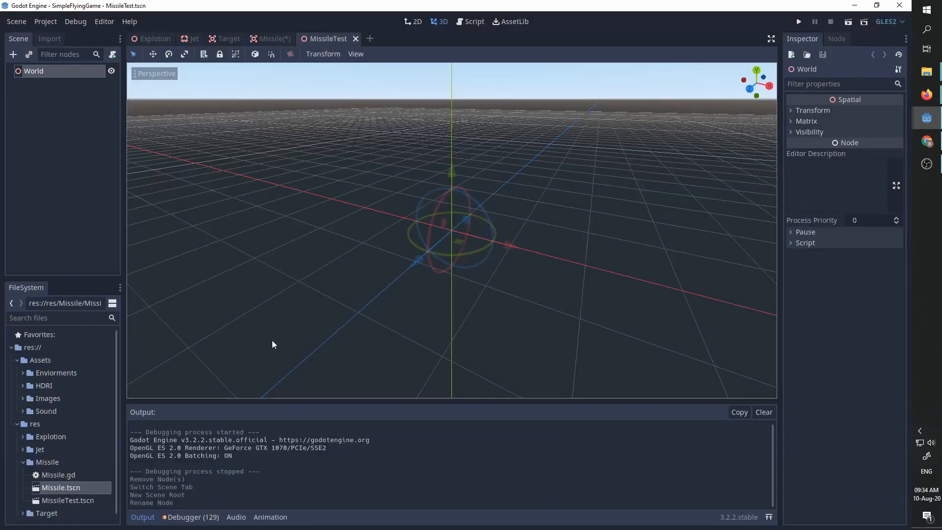
pyautogui.moveTo(29, 59)
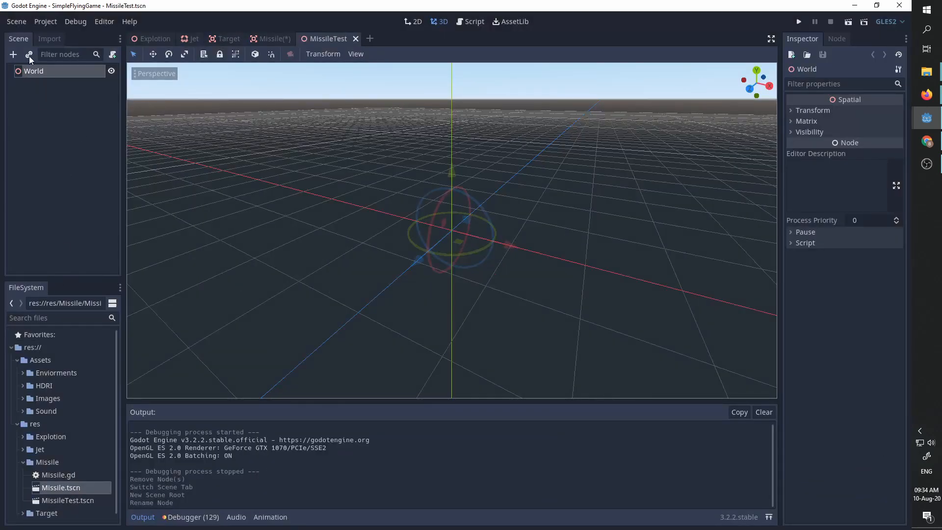
# Step: Instance Target and Missile under World and turn off Emitting on the Missile's Jet particles
pyautogui.click(28, 55)
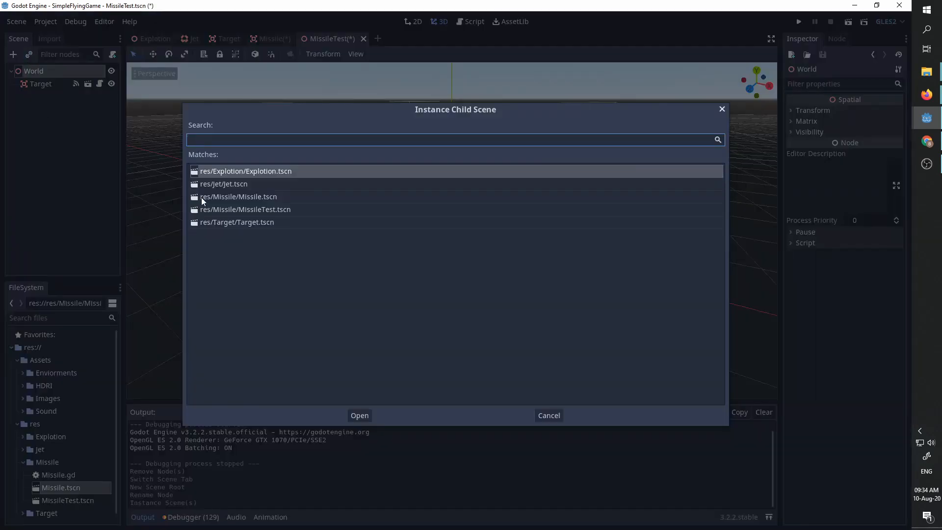
pyautogui.moveTo(255, 201)
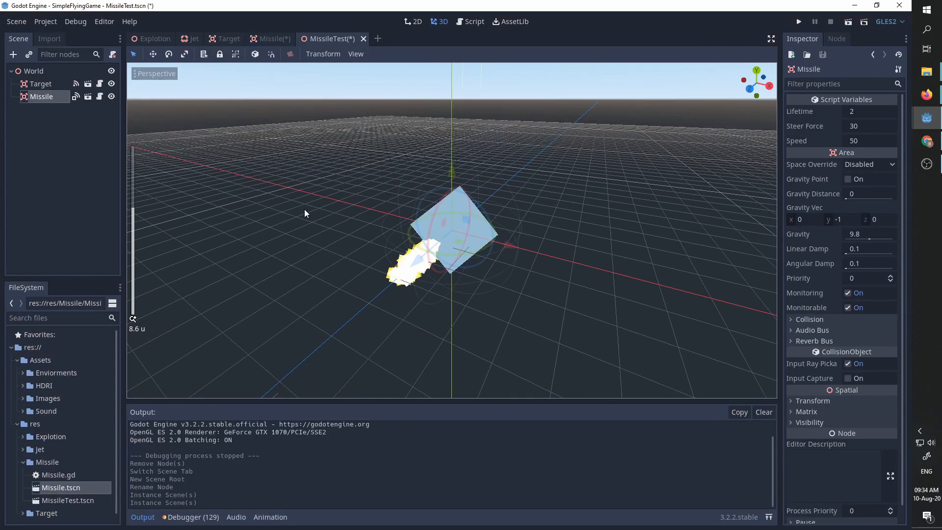
pyautogui.moveTo(270, 39)
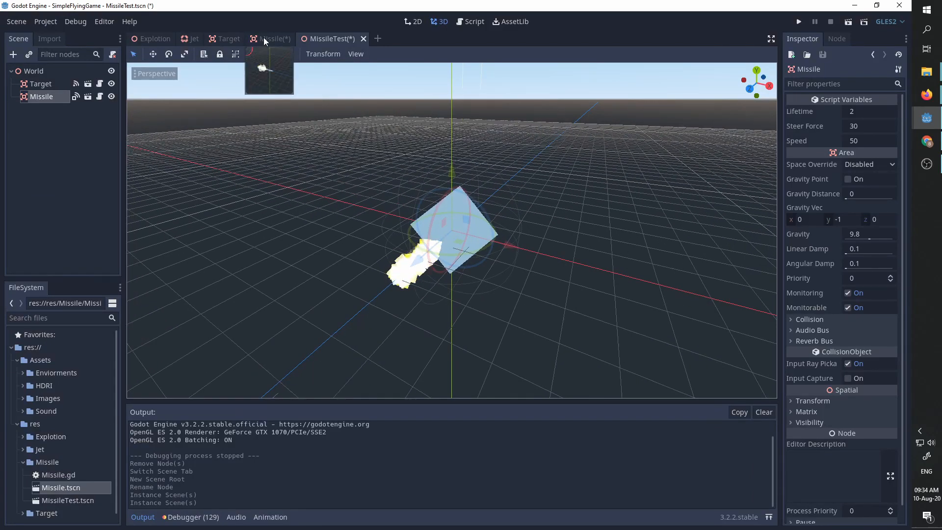
pyautogui.click(274, 38)
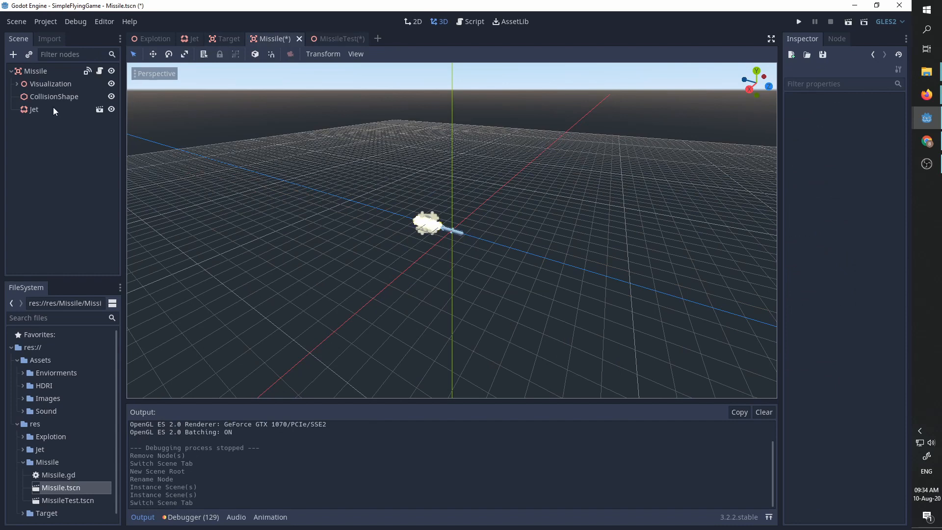
pyautogui.click(33, 109)
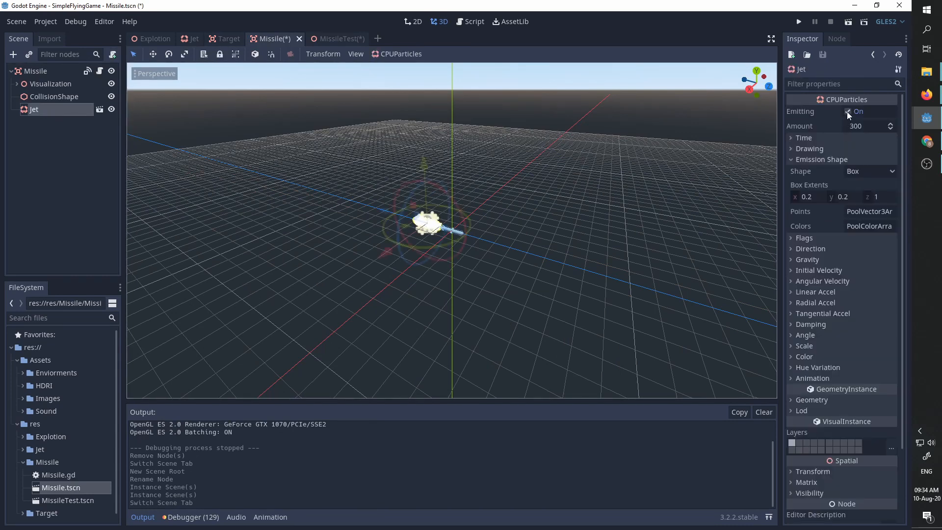
pyautogui.click(848, 111)
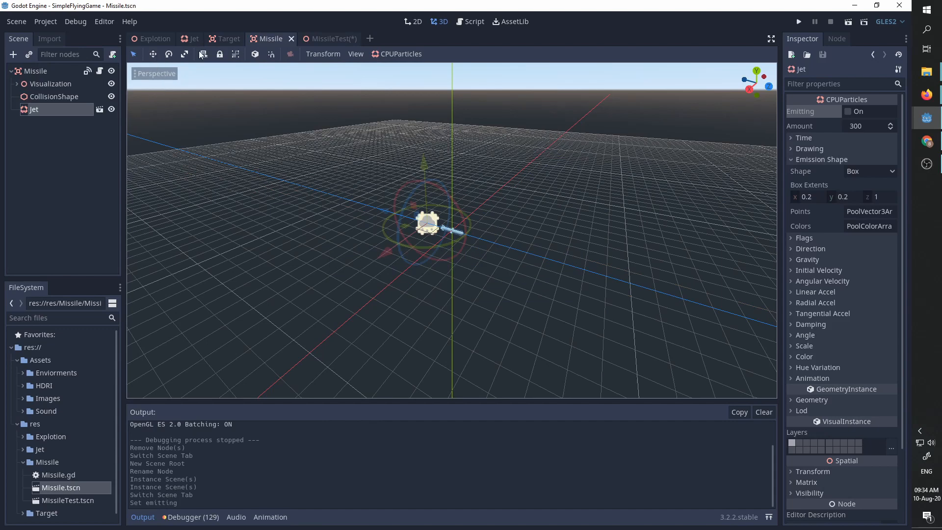
# Step: Back in MissileTest, move the Missile node away from the Target
pyautogui.click(330, 38)
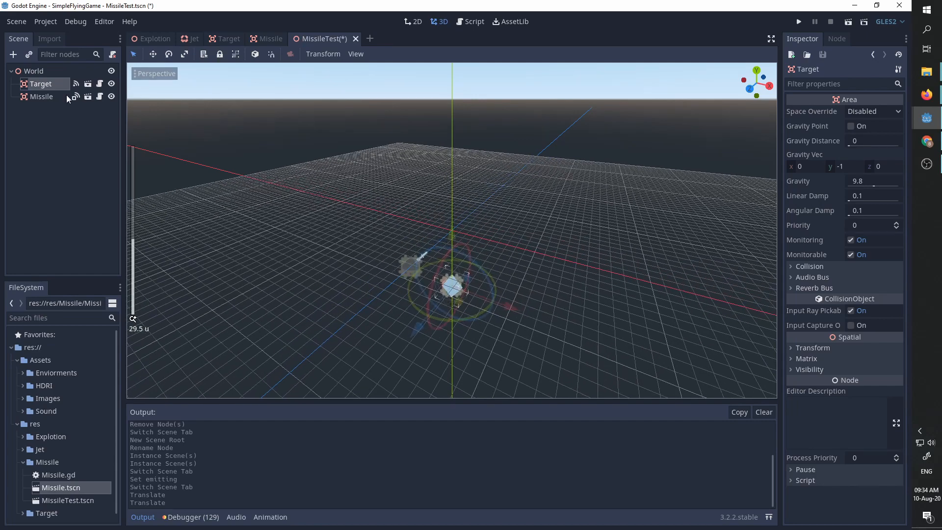
pyautogui.click(41, 96)
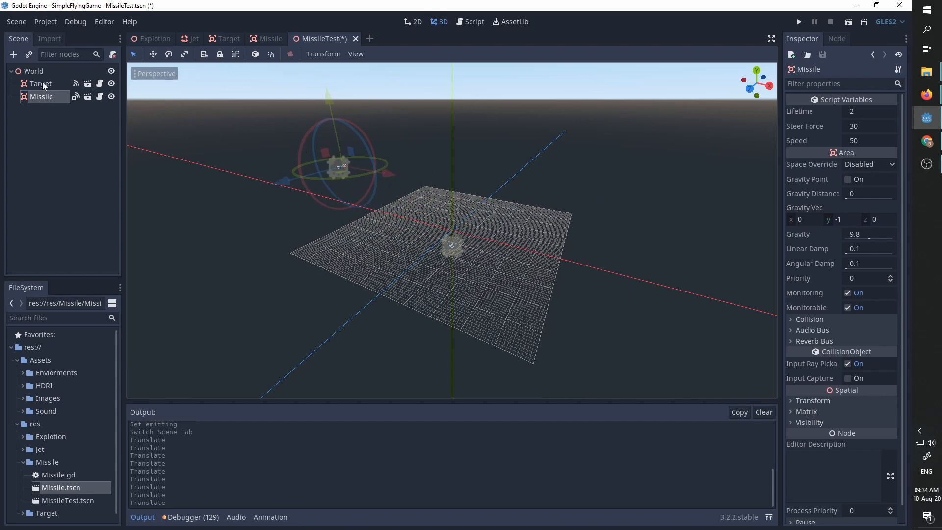
# Step: Add a Camera under Target, preview it and place it beneath the target to frame the cube
pyautogui.click(13, 54)
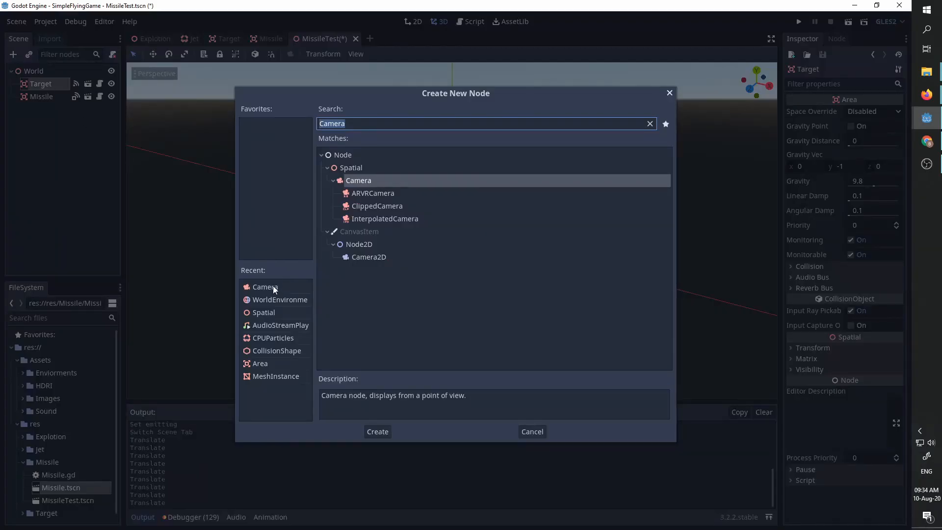
pyautogui.click(377, 432)
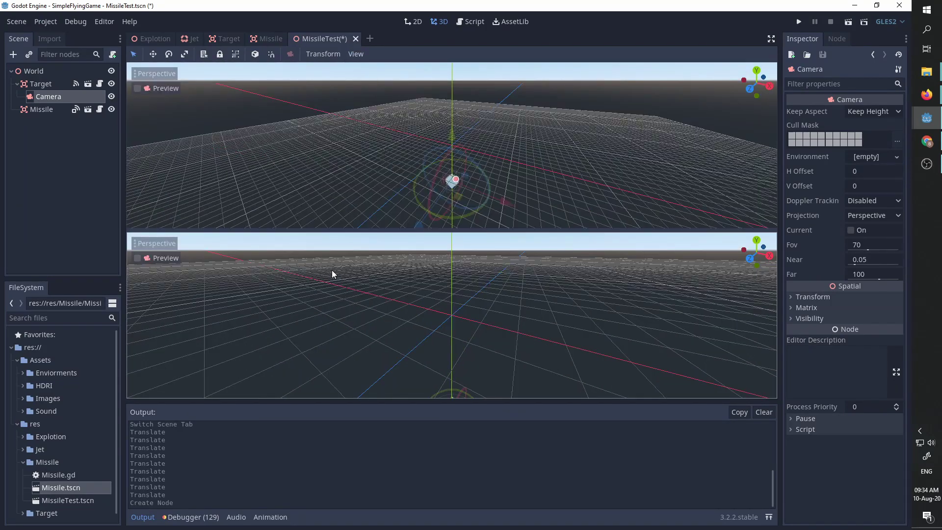
pyautogui.click(139, 88)
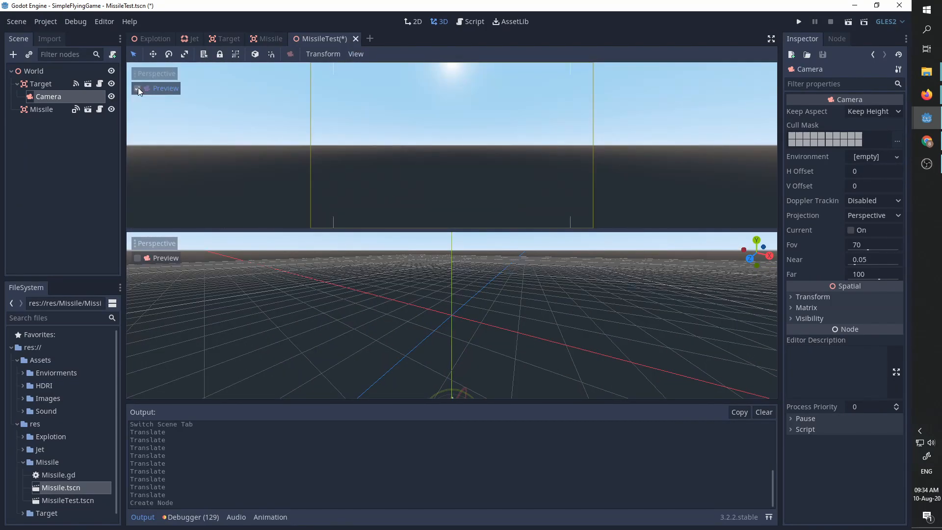
pyautogui.click(138, 89)
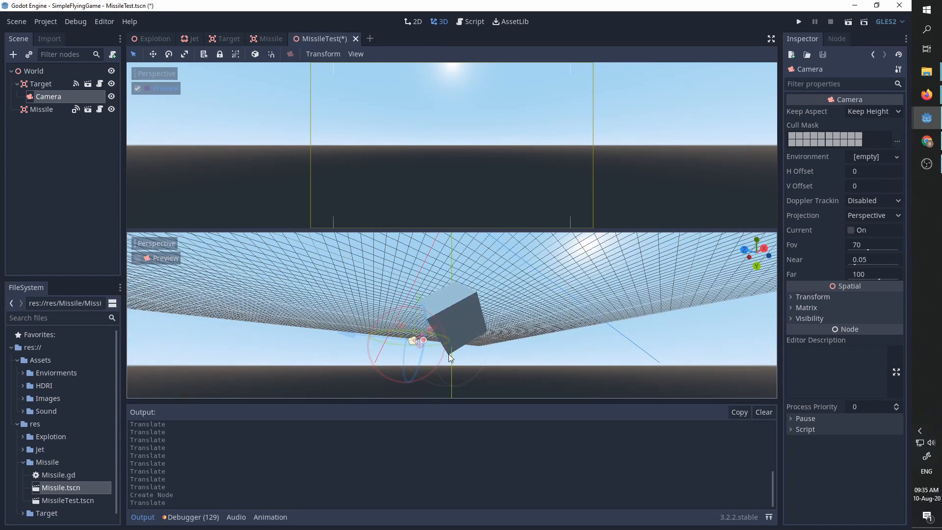
pyautogui.click(813, 297)
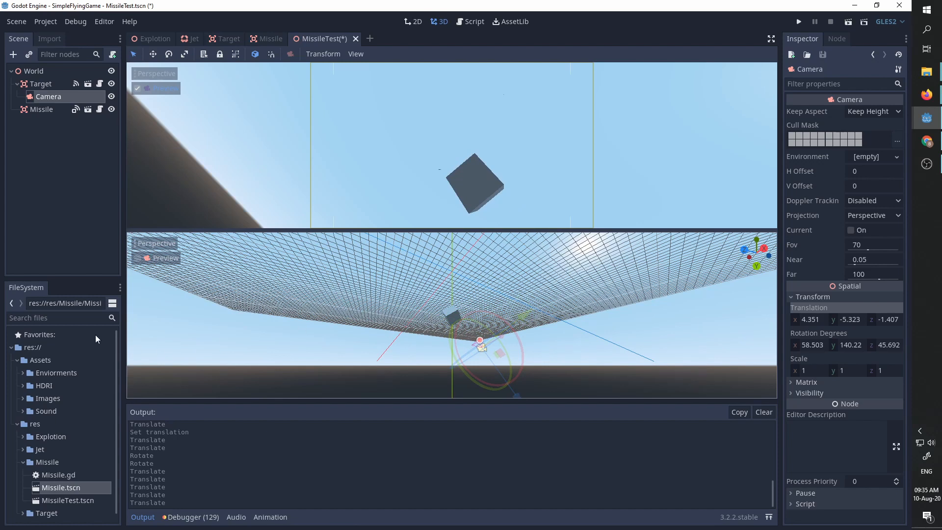
pyautogui.moveTo(124, 341)
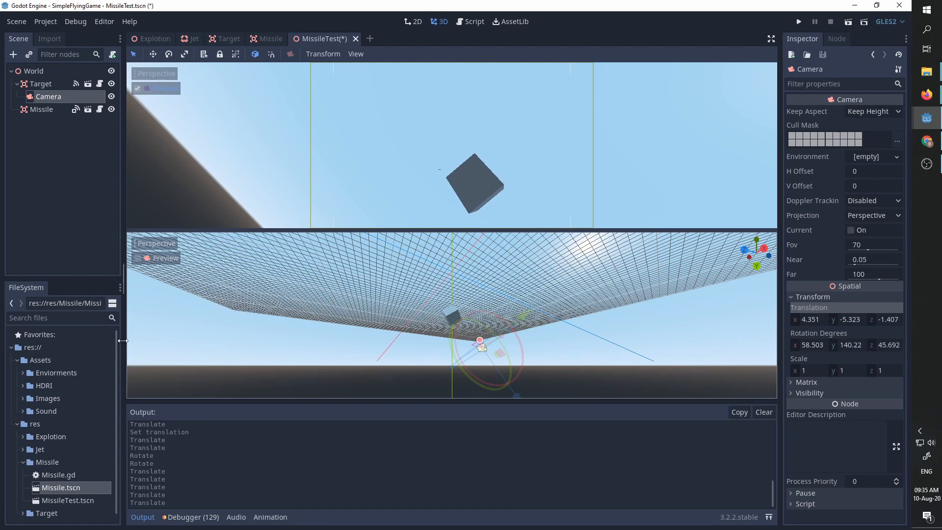
# Step: Add a WorldEnvironment node under World with a new Environment resource
pyautogui.click(35, 70)
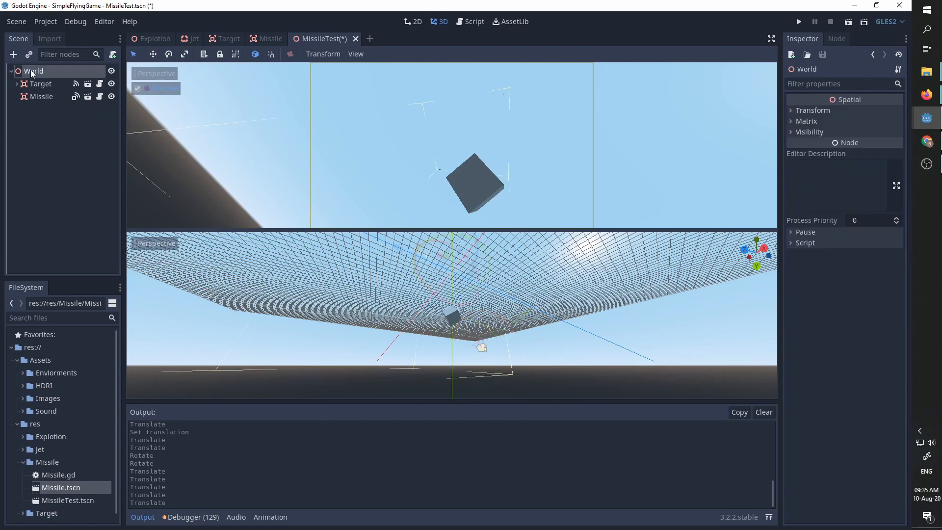
pyautogui.click(13, 54)
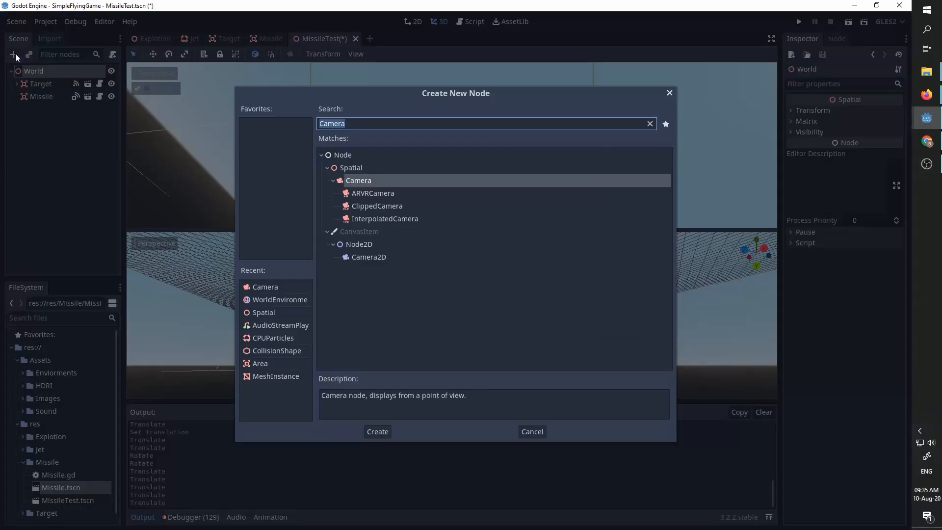
pyautogui.write('world')
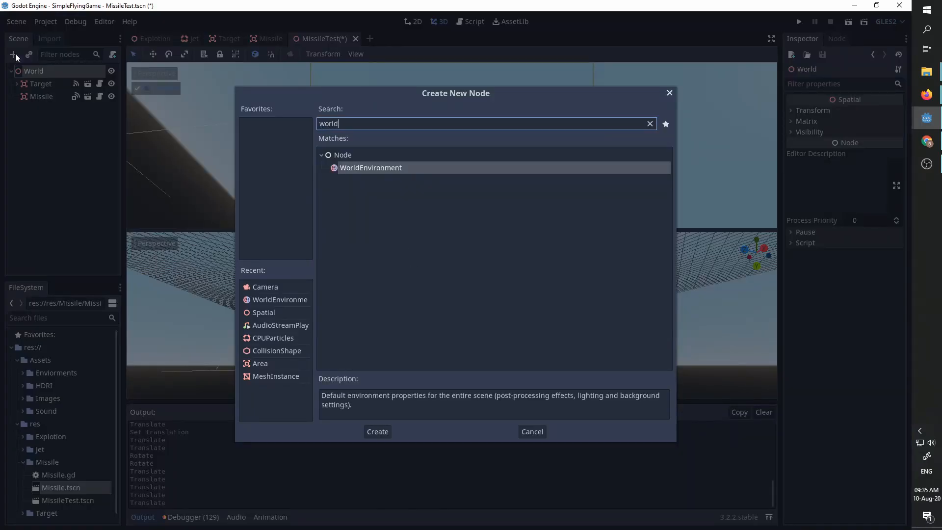
pyautogui.click(377, 431)
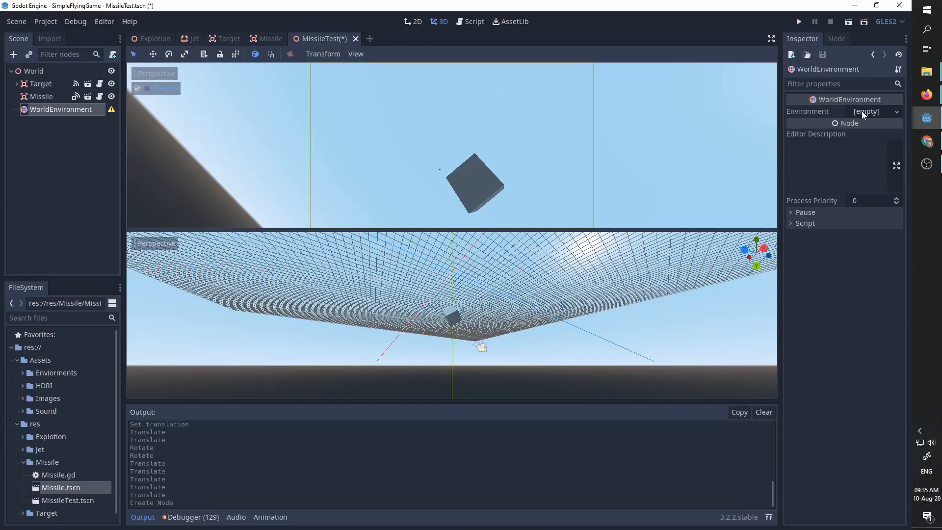
pyautogui.click(896, 111)
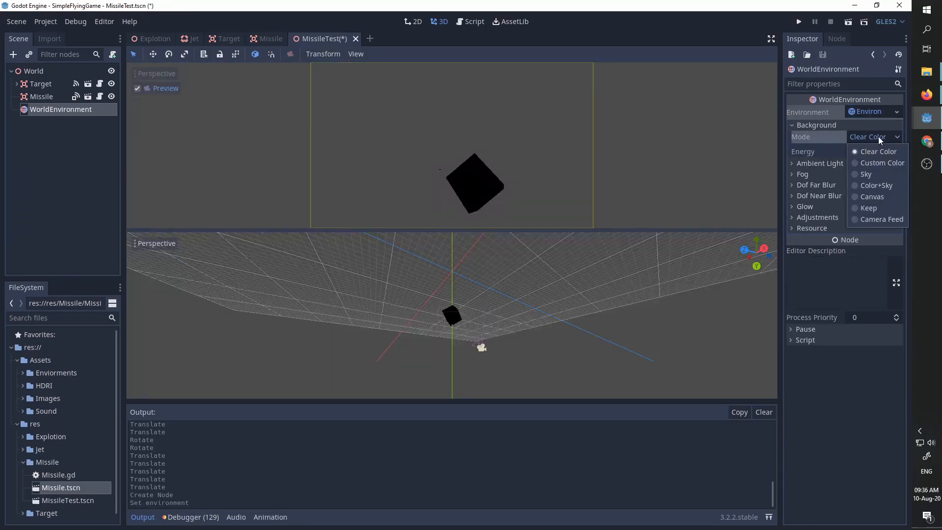
# Step: Set Background Mode to Sky with a new PanoramaSky using BetterSkies_4k.hdr
pyautogui.click(867, 174)
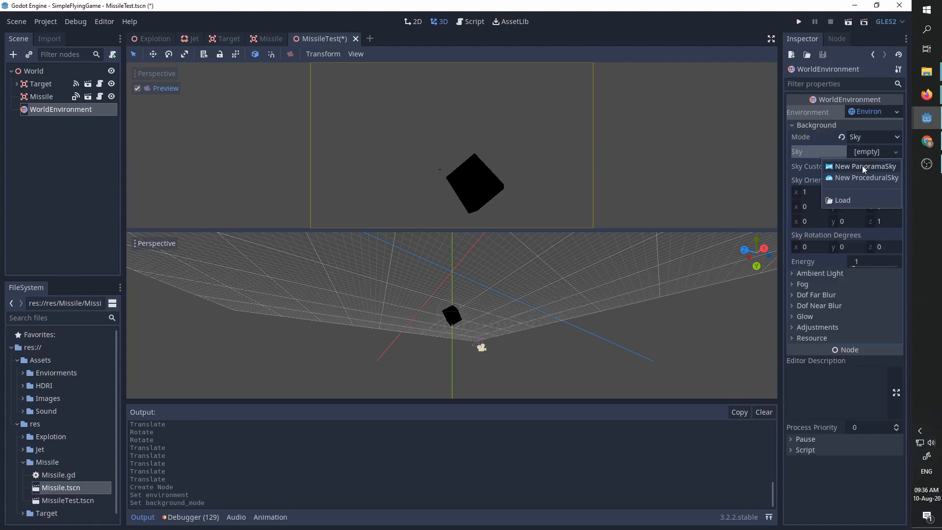
pyautogui.click(866, 166)
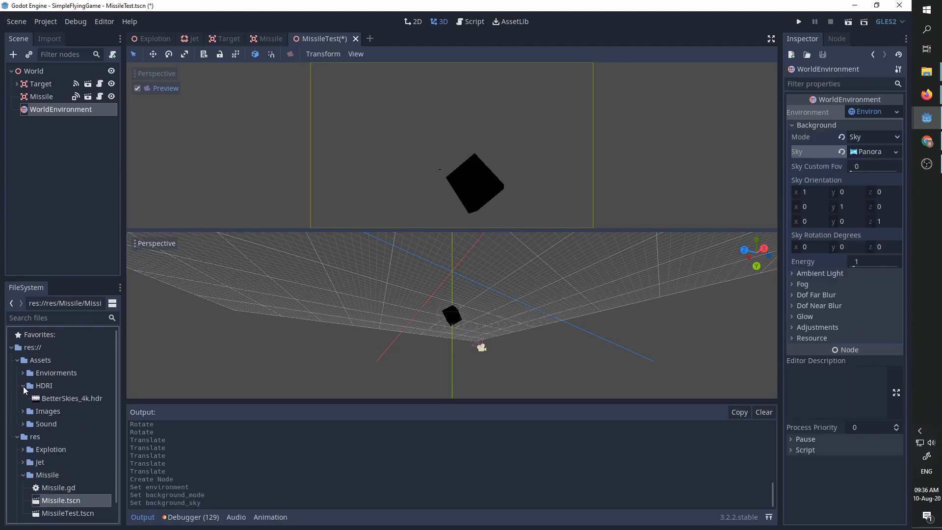
pyautogui.click(71, 398)
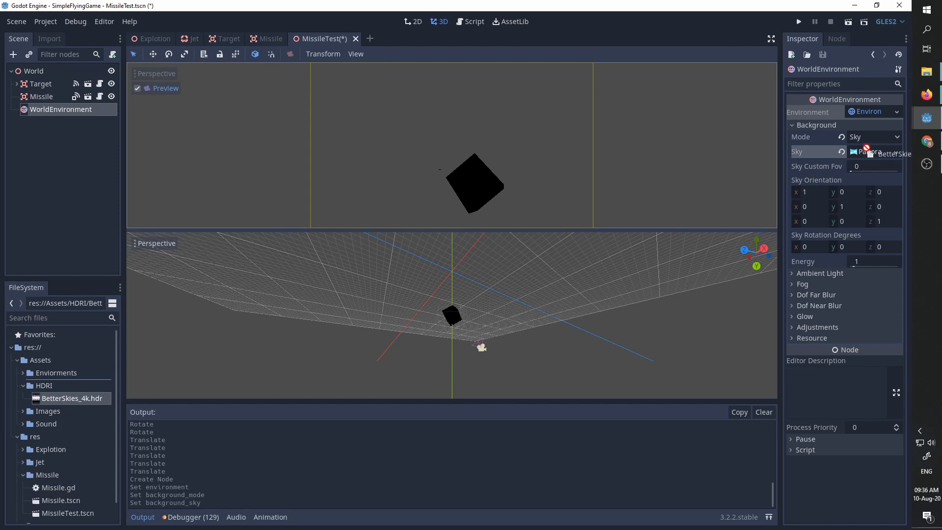
pyautogui.click(873, 152)
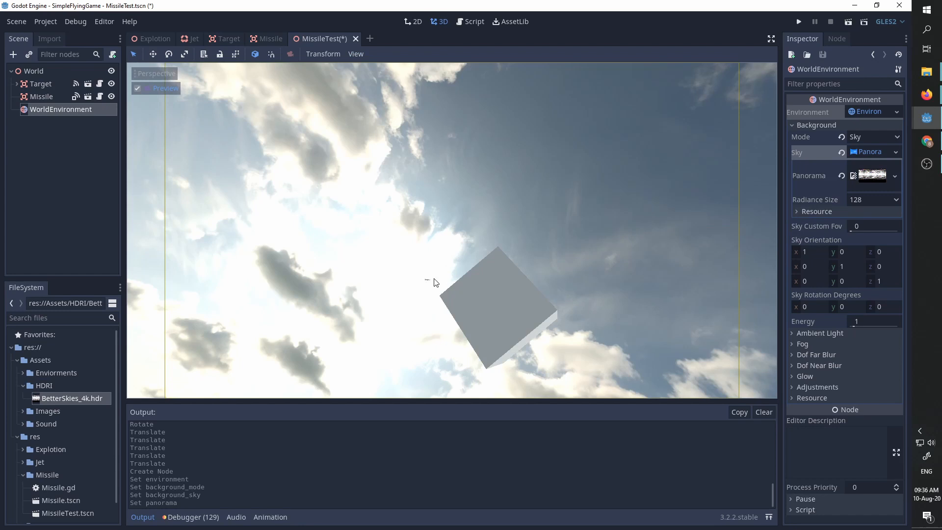
pyautogui.moveTo(513, 324)
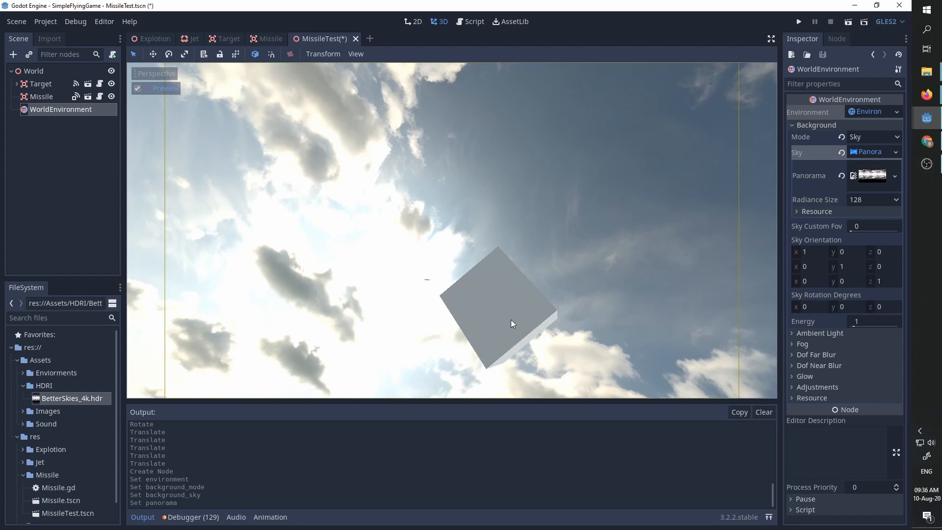
pyautogui.moveTo(269, 39)
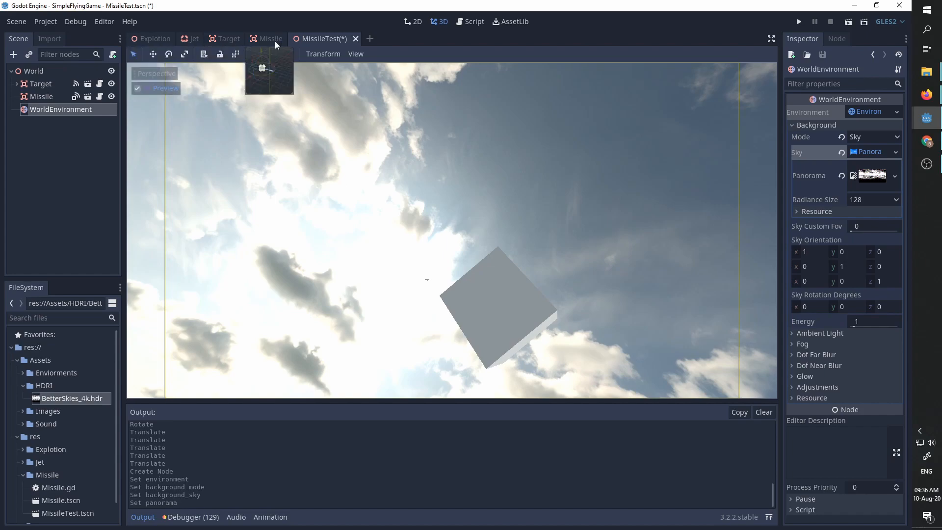
# Step: Preview the Target's Camera and raise its Far distance to 600, then select World
pyautogui.click(164, 89)
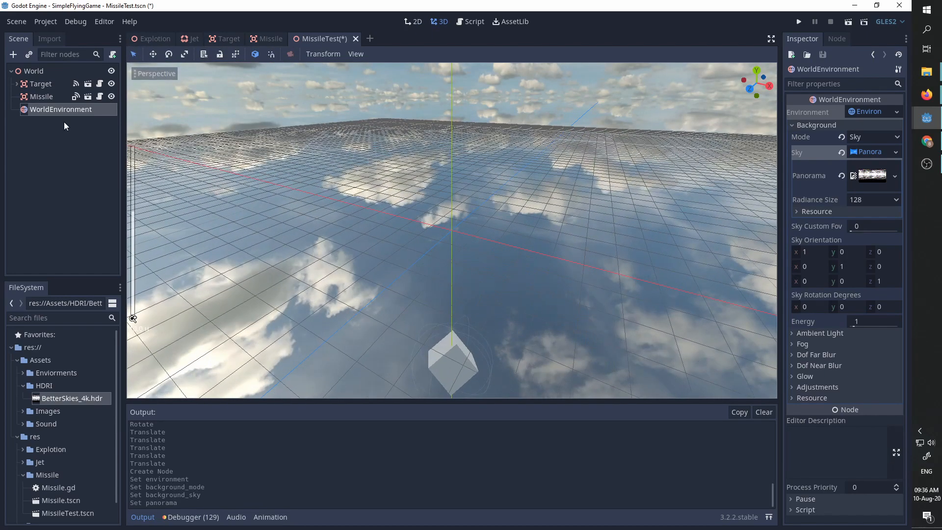
pyautogui.click(49, 96)
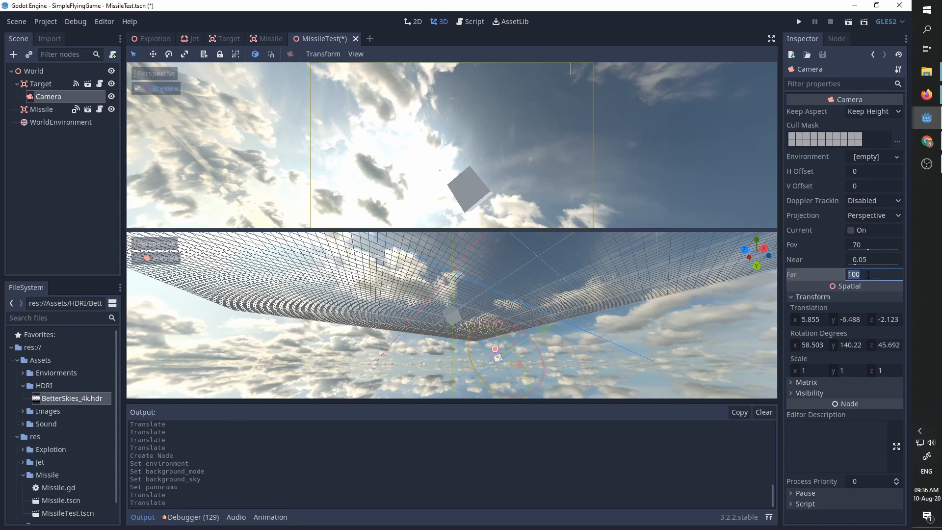
pyautogui.write('600')
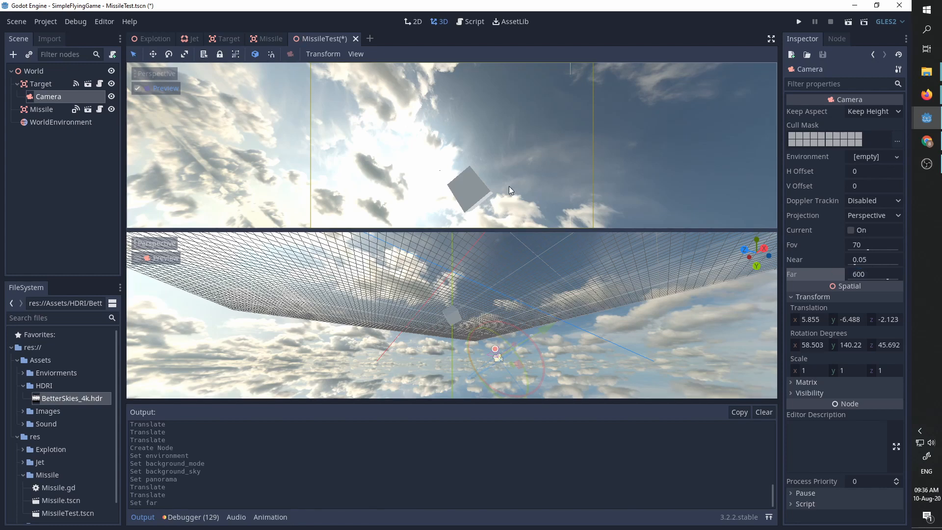
pyautogui.moveTo(385, 158)
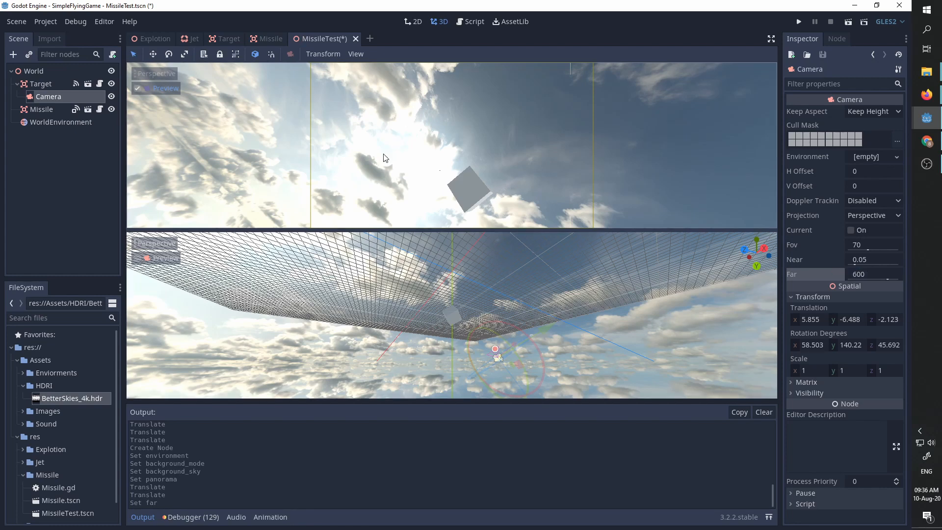
pyautogui.click(11, 83)
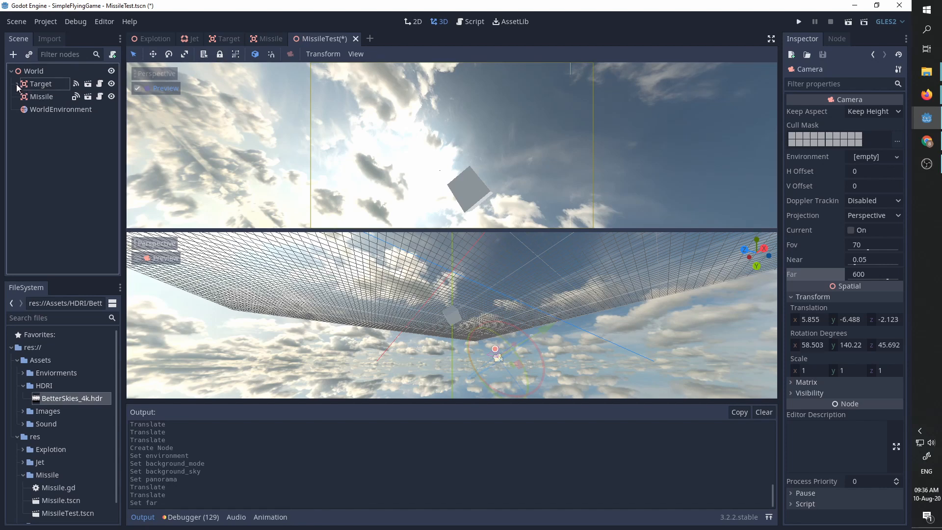
pyautogui.click(35, 70)
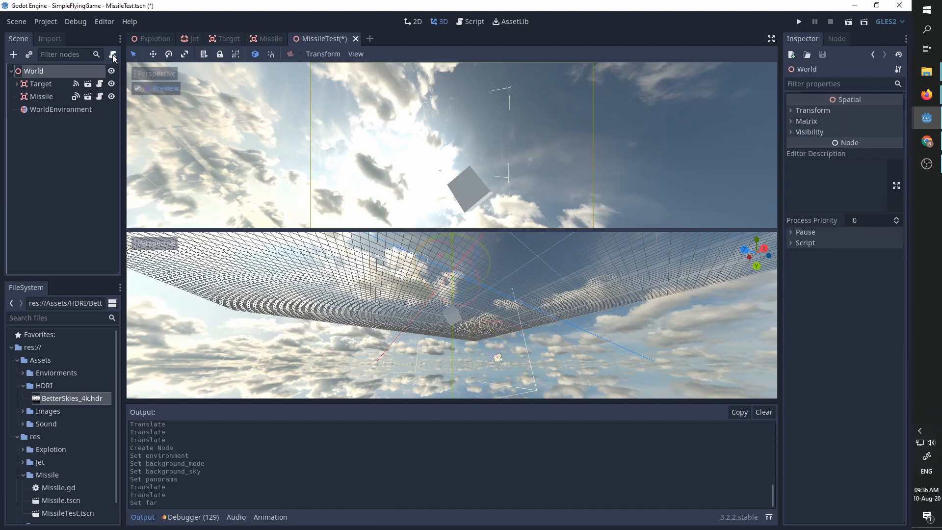
# Step: Attach MissileTest.gd to World with _ready calling $Missile.fire($Target) and run the scene
pyautogui.click(113, 54)
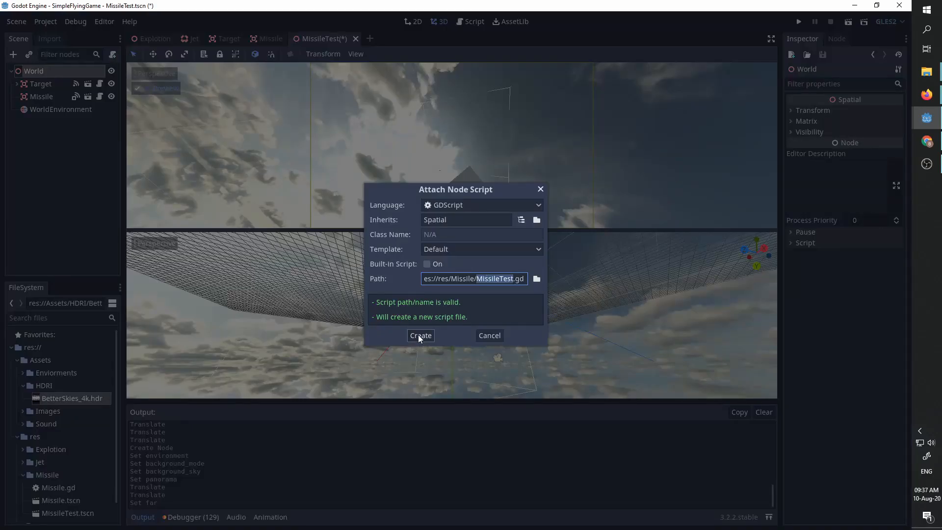
pyautogui.click(421, 336)
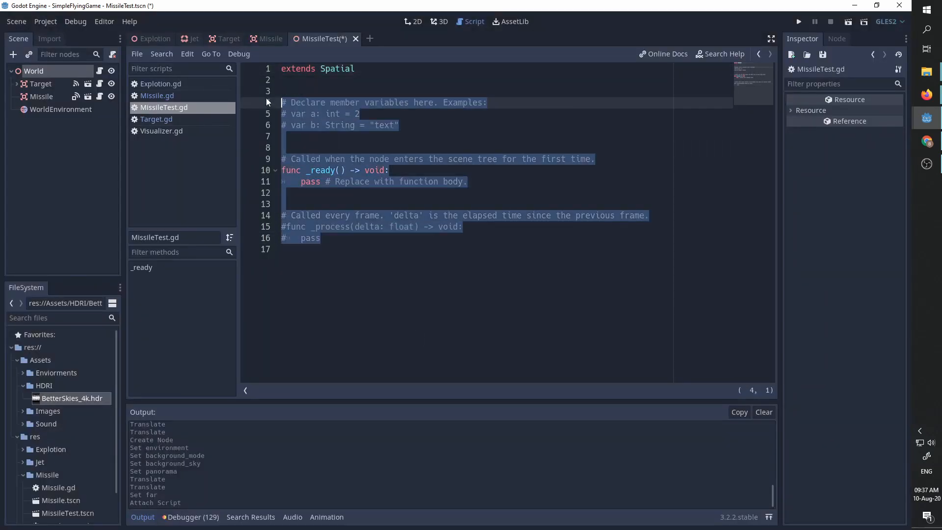
pyautogui.write('func')
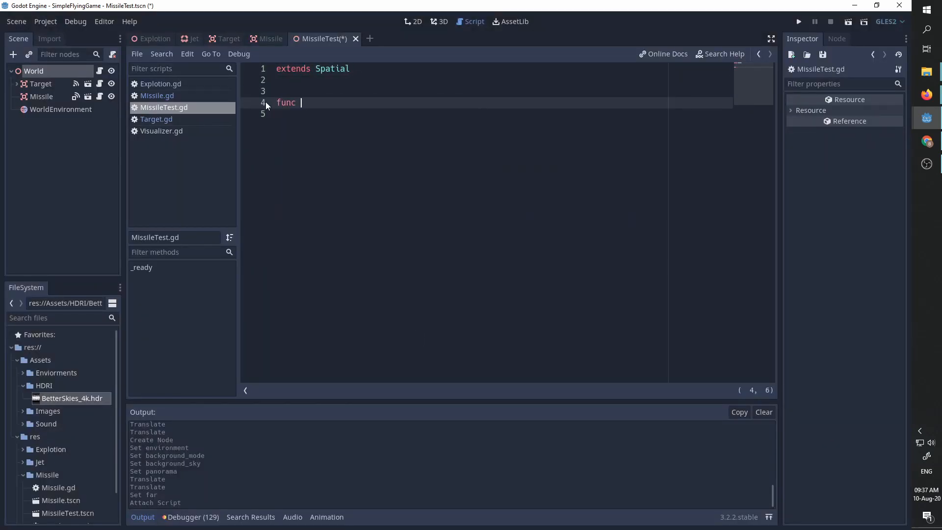
pyautogui.write('_ready() -> void:')
pyautogui.click(502, 113)
pyautogui.write('$')
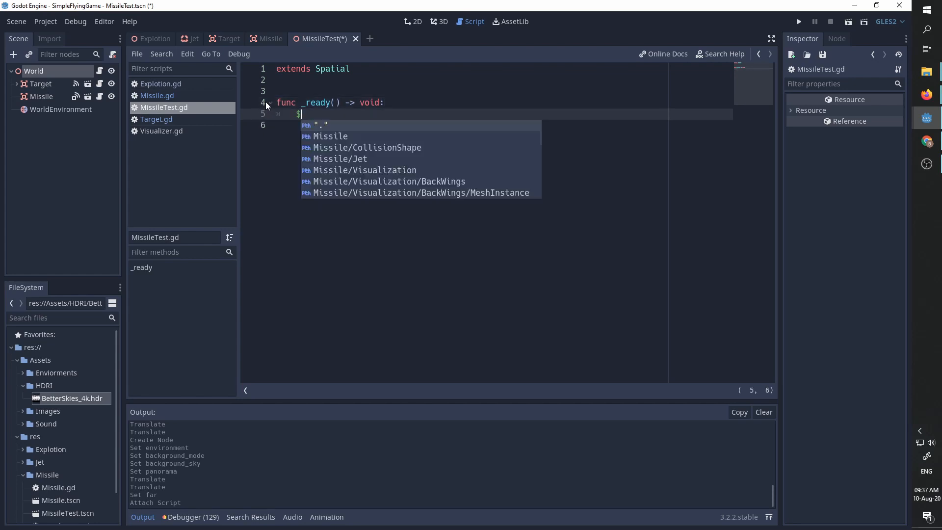
pyautogui.write('Missile.fire')
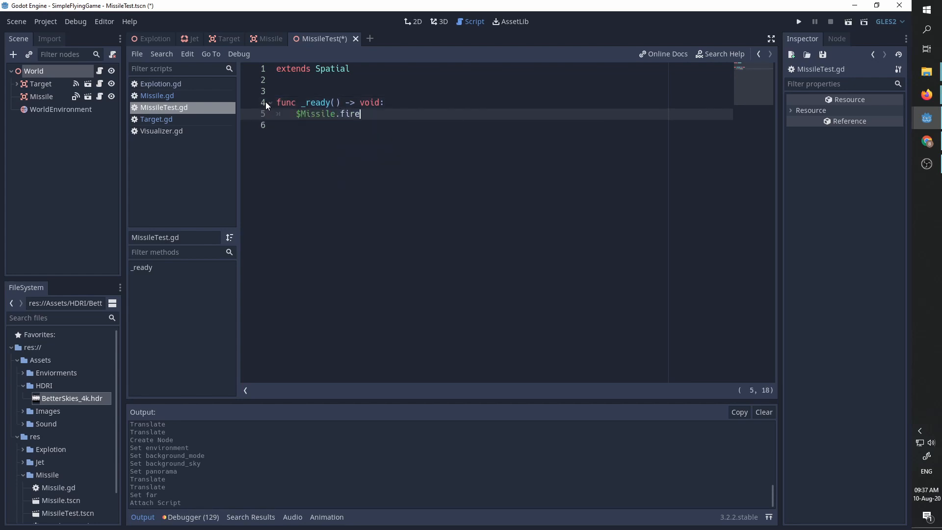
pyautogui.write('()')
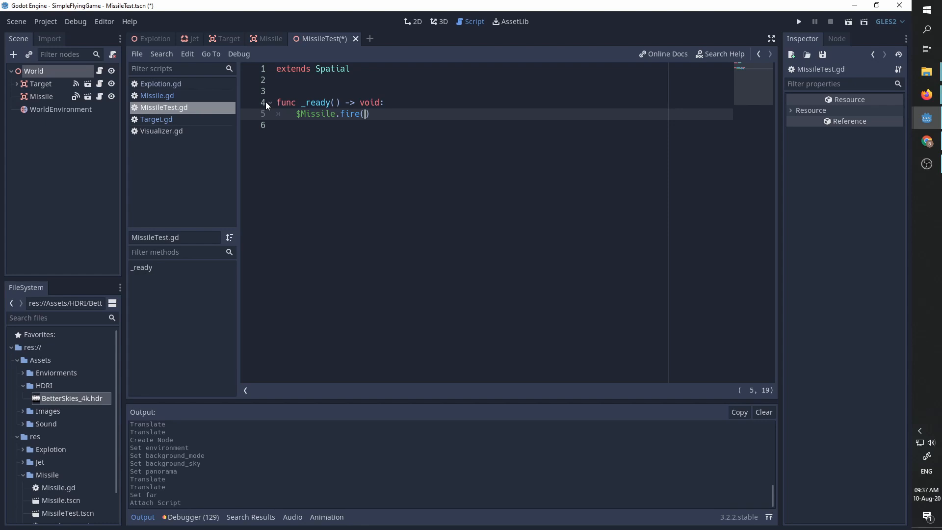
pyautogui.write('$Target')
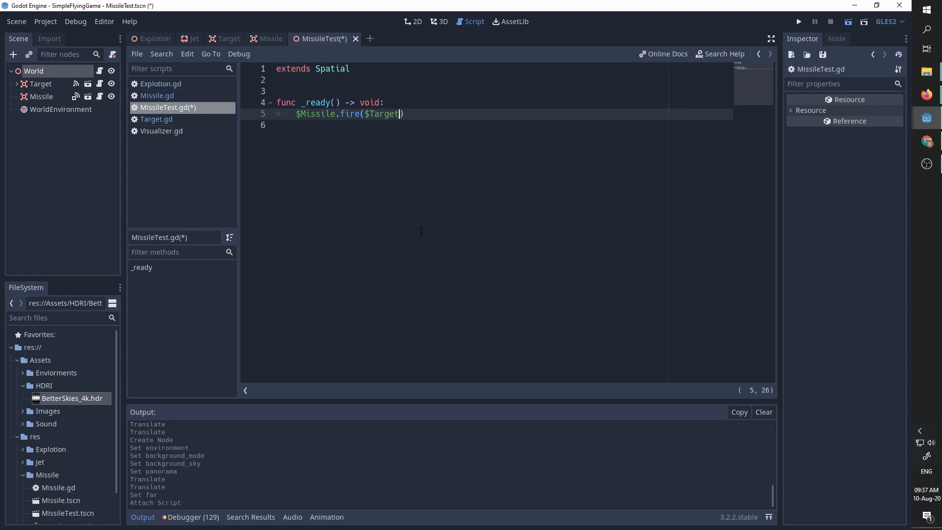
pyautogui.click(798, 22)
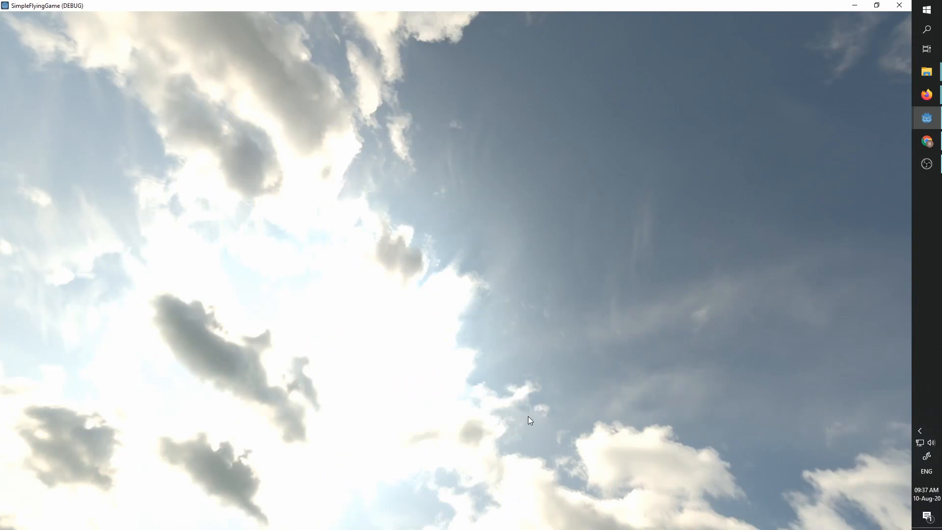
pyautogui.moveTo(480, 391)
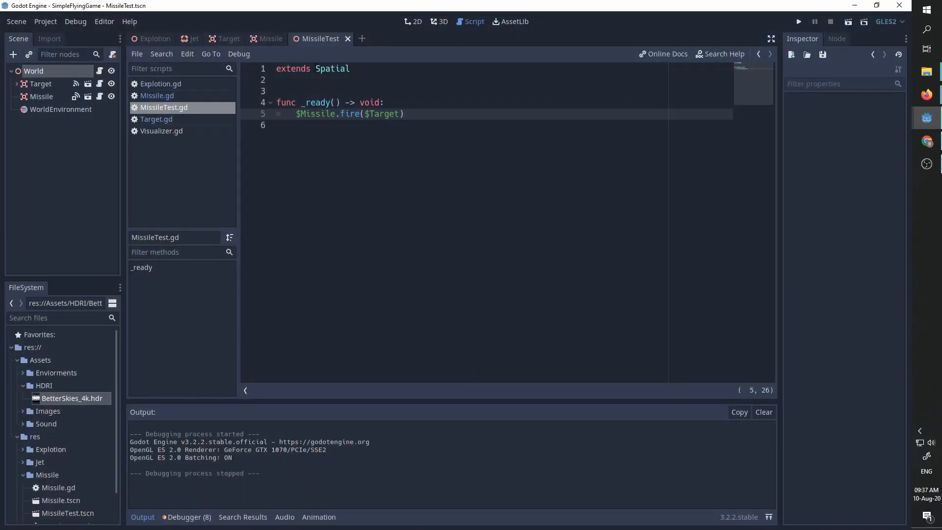
# Step: Run MissileTest again to watch the missile hit, then return to the 3D workspace
pyautogui.click(798, 21)
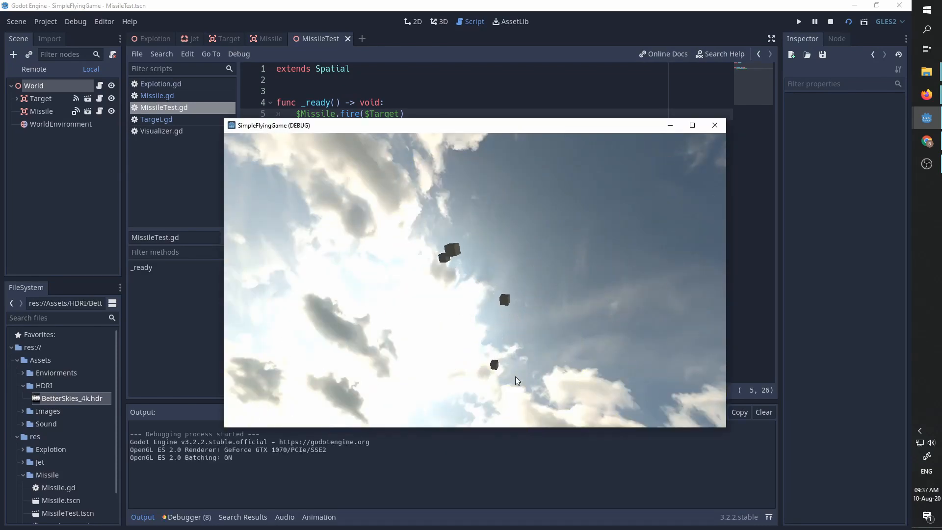
pyautogui.click(831, 22)
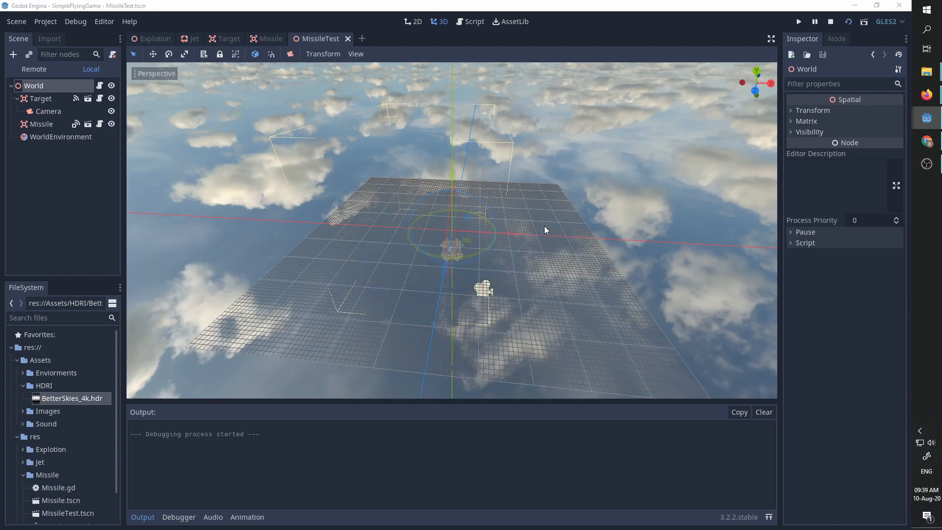
# Step: Watch MissileTest maximized twice, reselecting WorldEnvironment between runs
pyautogui.click(799, 21)
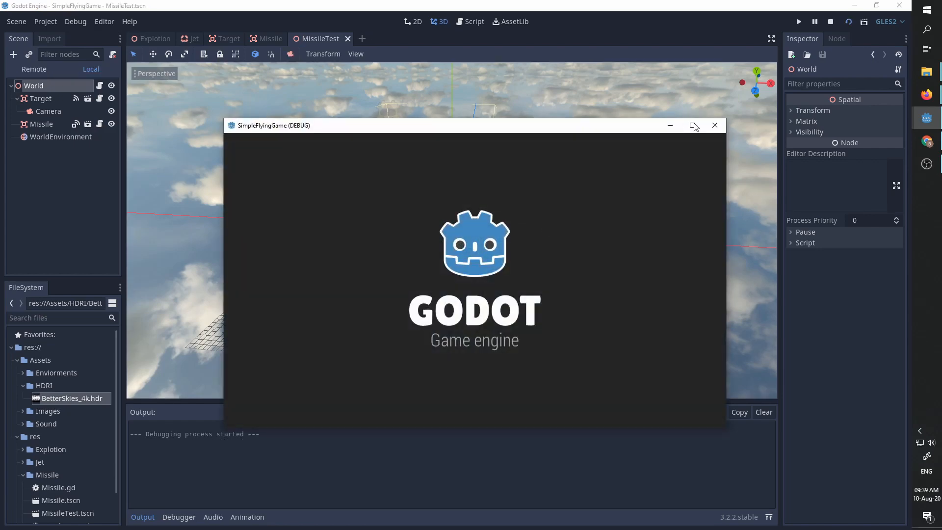
pyautogui.click(694, 125)
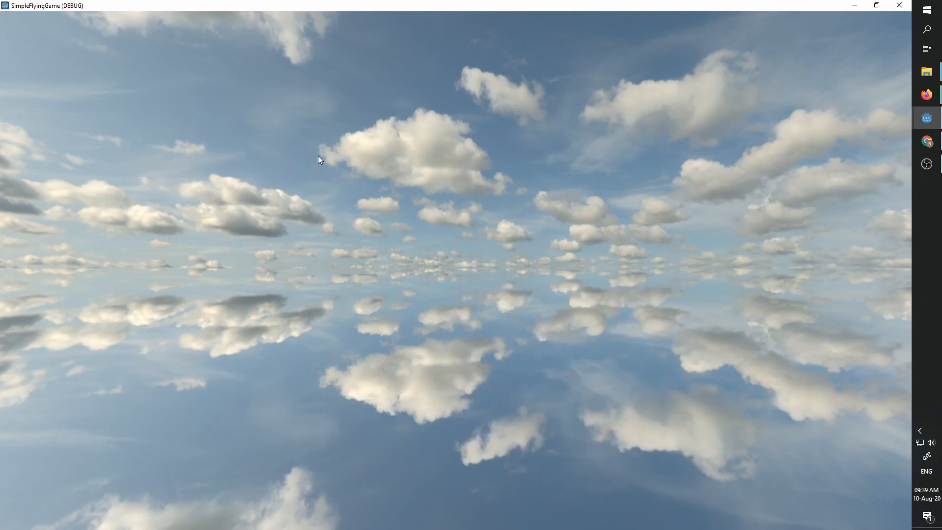
pyautogui.moveTo(627, 205)
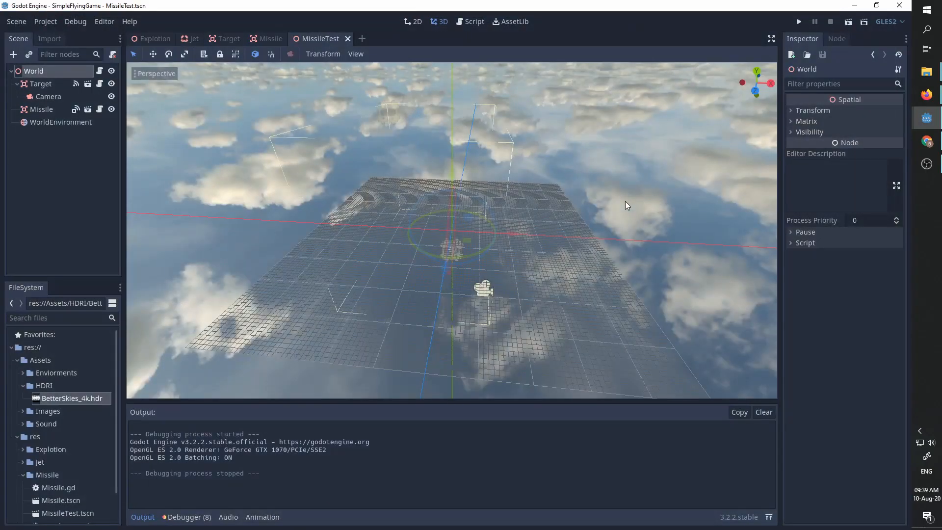
pyautogui.click(60, 122)
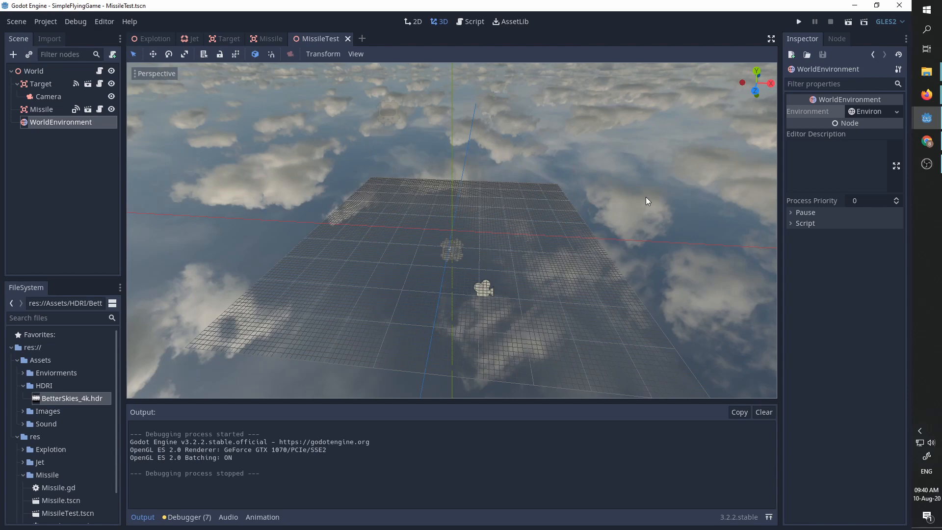
pyautogui.click(798, 21)
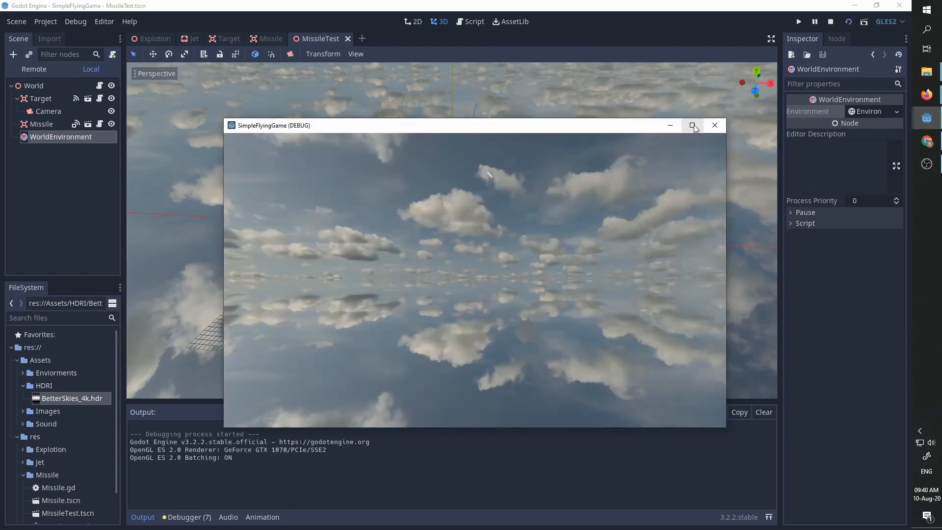
pyautogui.click(693, 125)
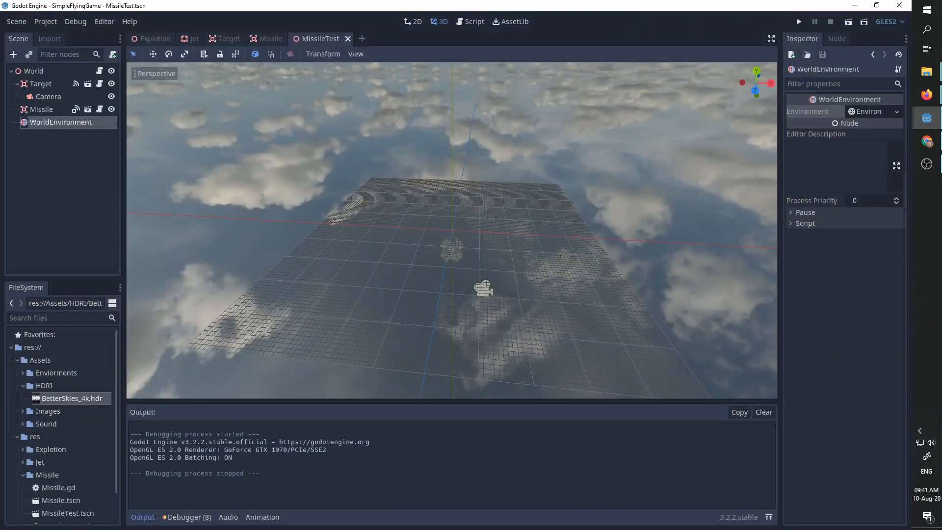
# Step: Launch the main flying game with Play project (F5)
pyautogui.click(799, 21)
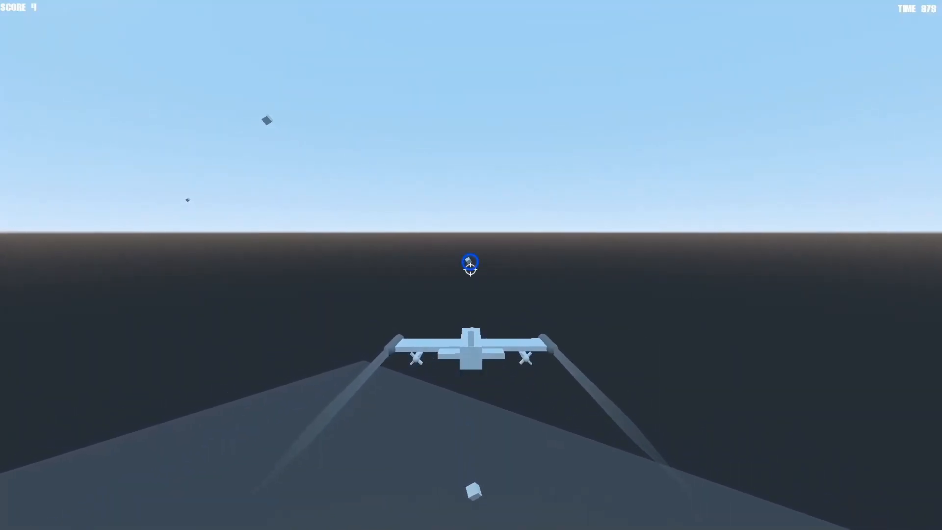